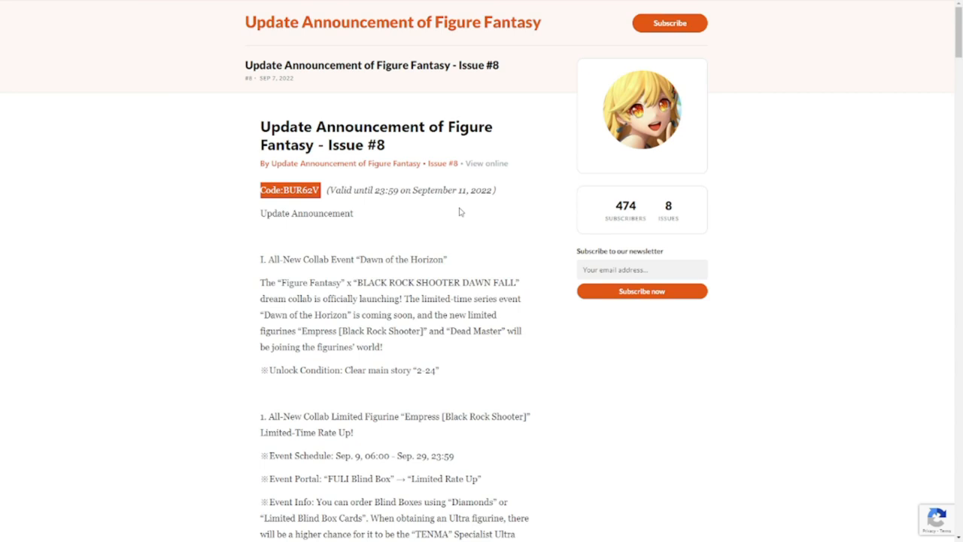
mouse_move(441, 241)
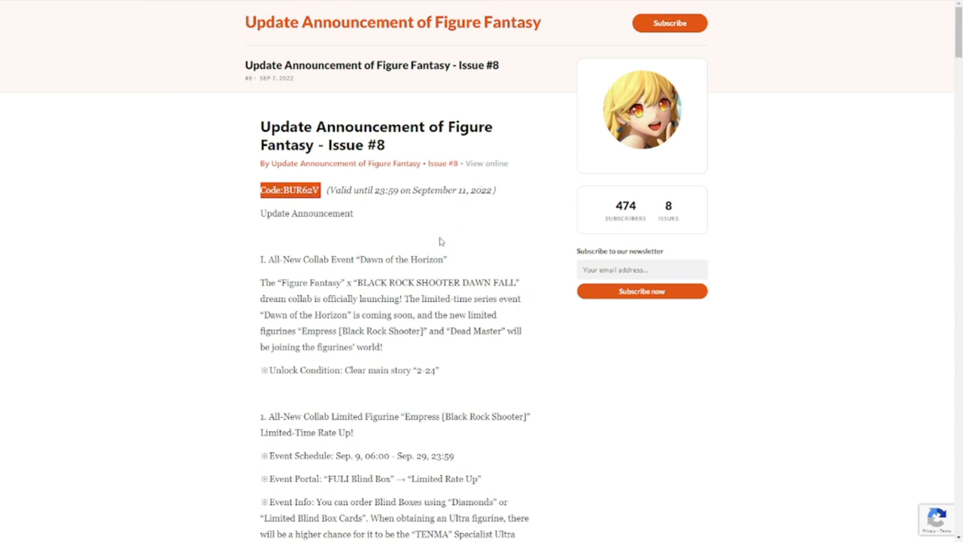
mouse_move(430, 250)
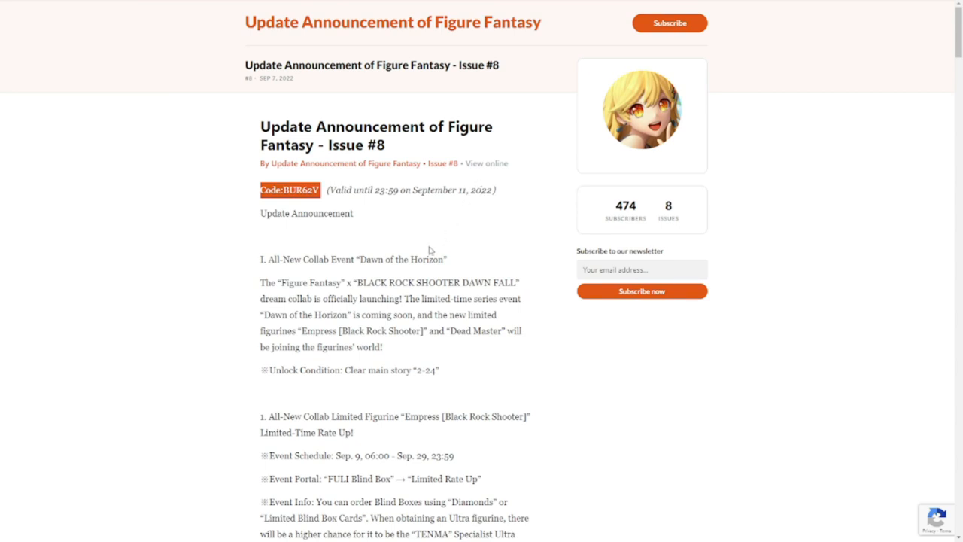
mouse_move(519, 308)
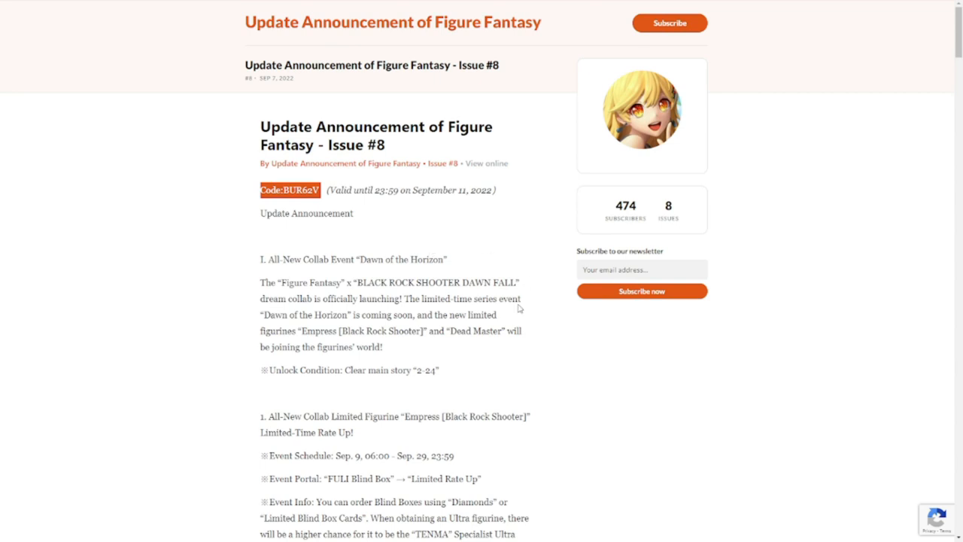
- Scroll down slightly to bring the Dawn of the Horizon unlock condition line into view
scroll("down", 3)
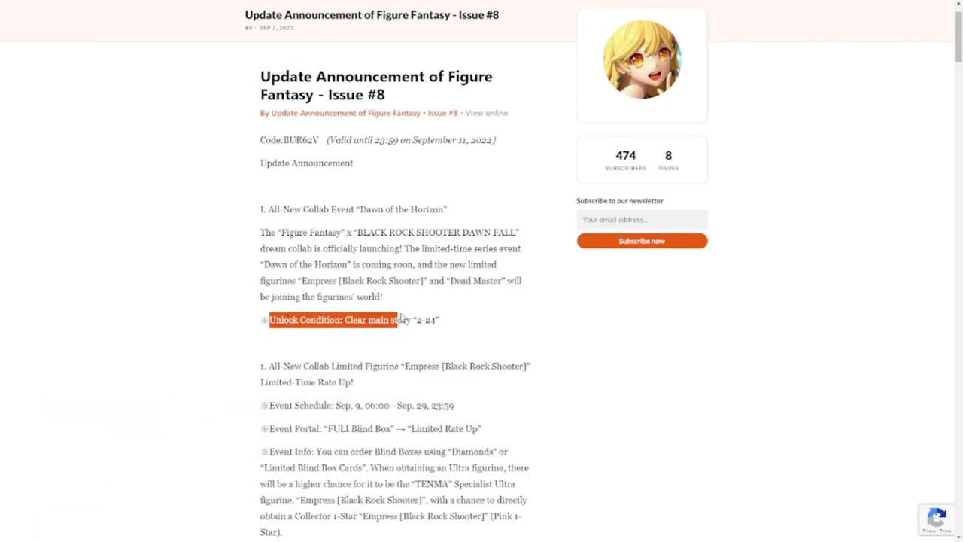
- Scroll to the Empress [Black Rock Shooter] rate-up section and clear the partly highlighted Event Info sentence
scroll("down", 3)
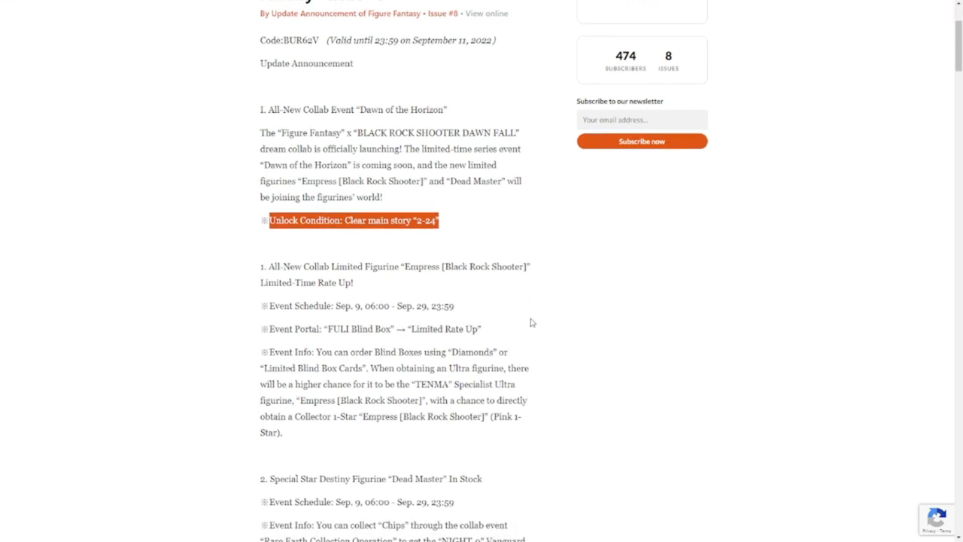
scroll("down", 3)
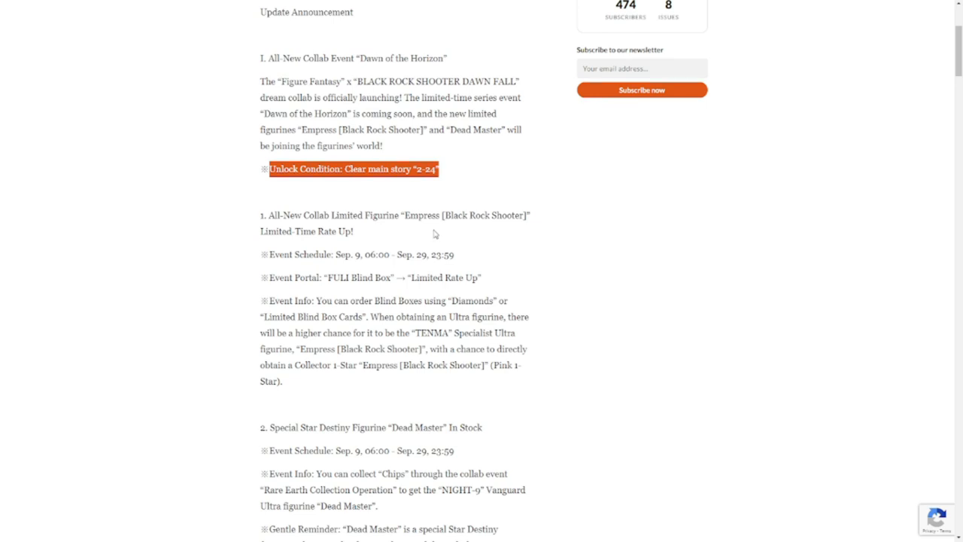
mouse_move(460, 244)
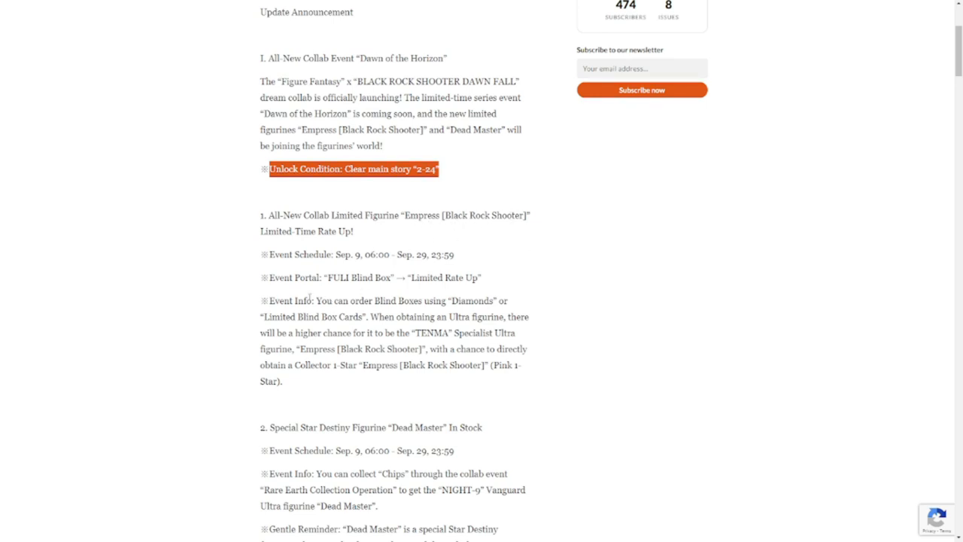
mouse_move(319, 292)
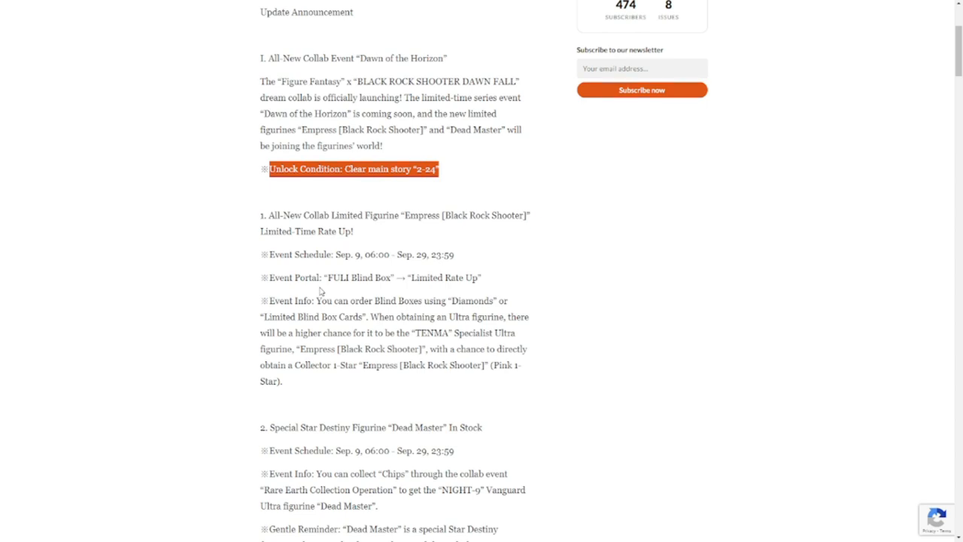
mouse_move(367, 309)
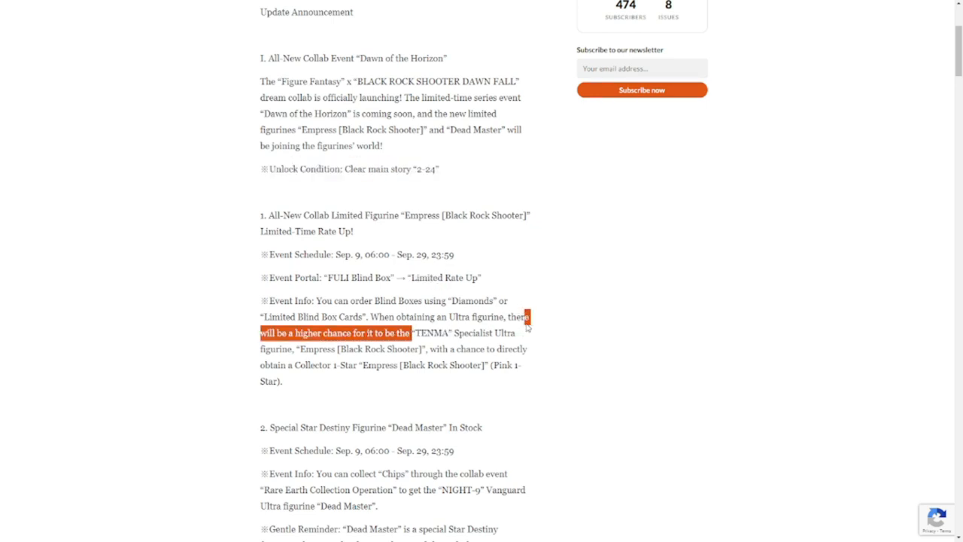
left_click(554, 325)
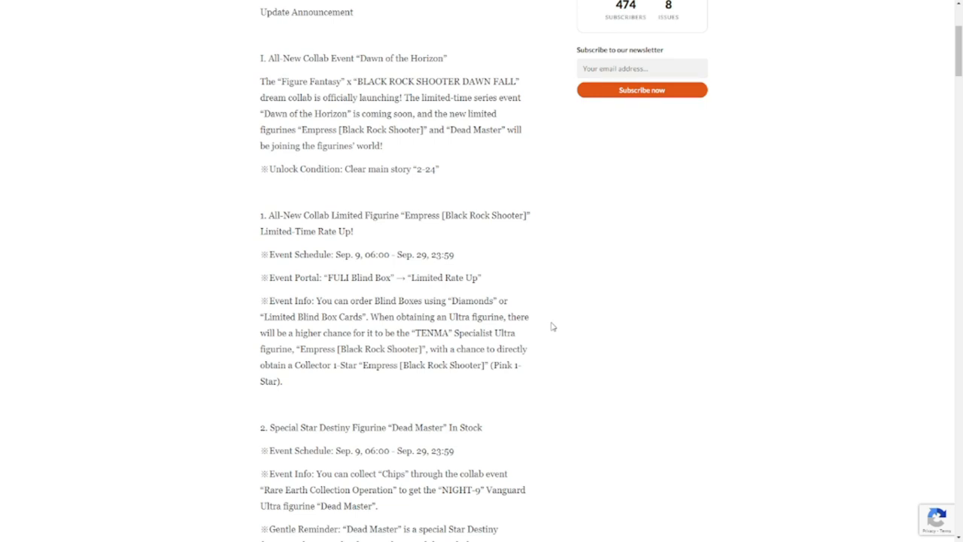
mouse_move(571, 336)
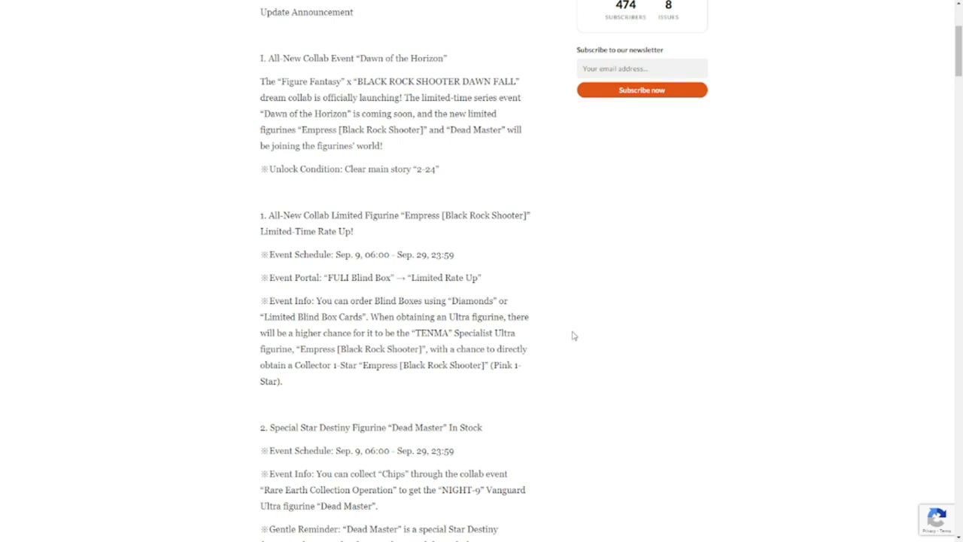
mouse_move(534, 376)
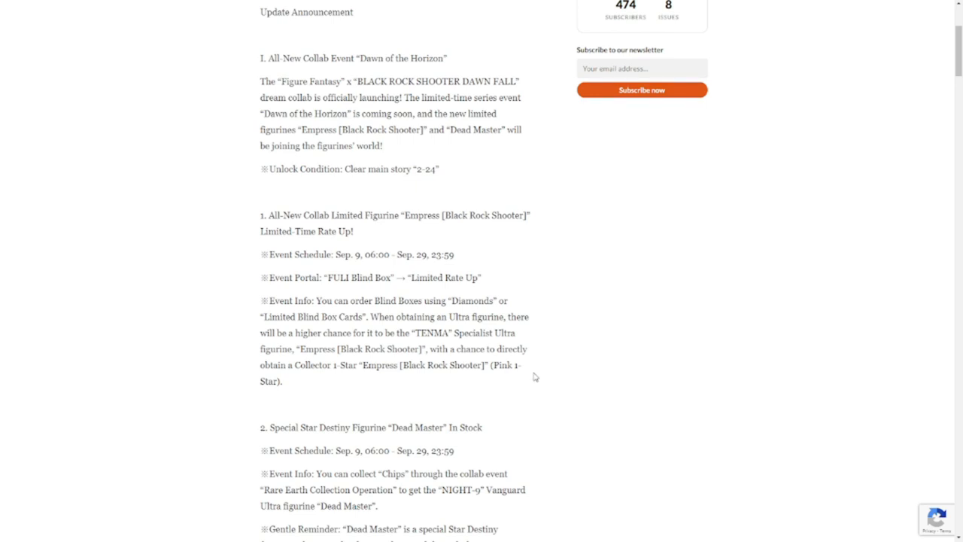
mouse_move(379, 379)
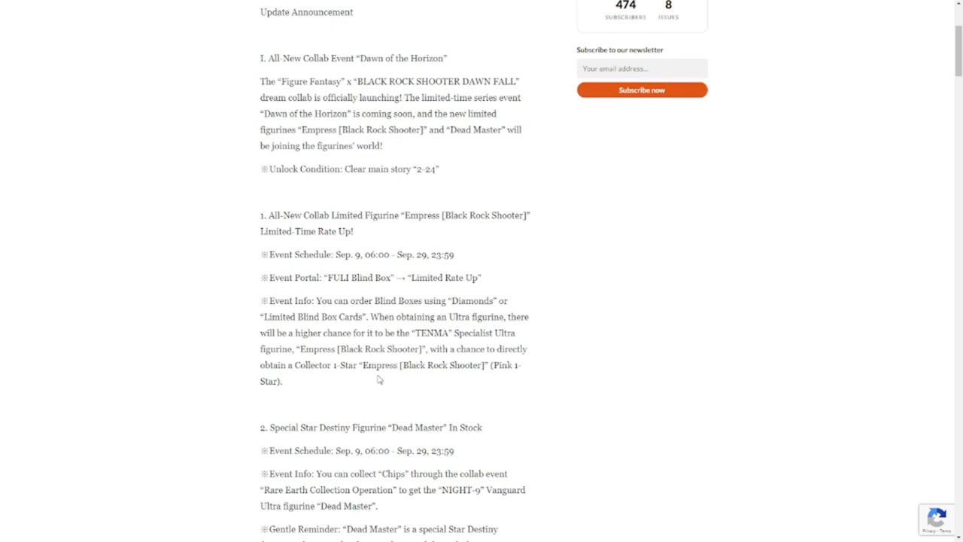
mouse_move(433, 388)
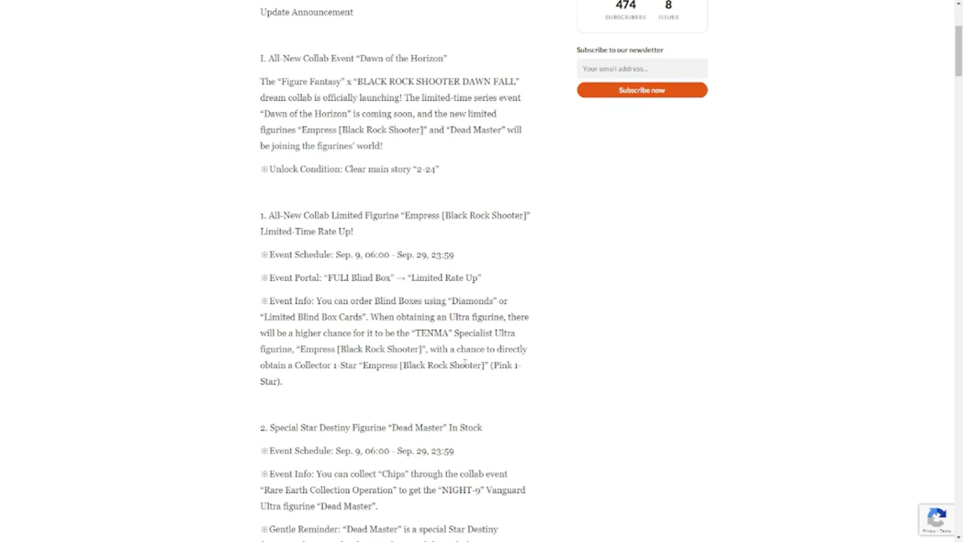
mouse_move(527, 346)
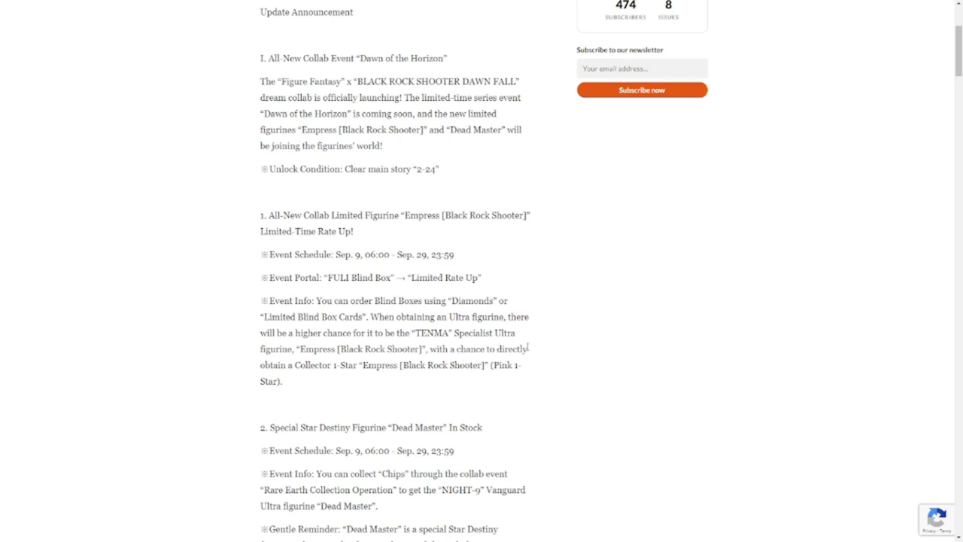
- Scroll past the Dead Master Gentle Reminder until the NIGHT-9/SNOW-A brand section appears
scroll("down", 3)
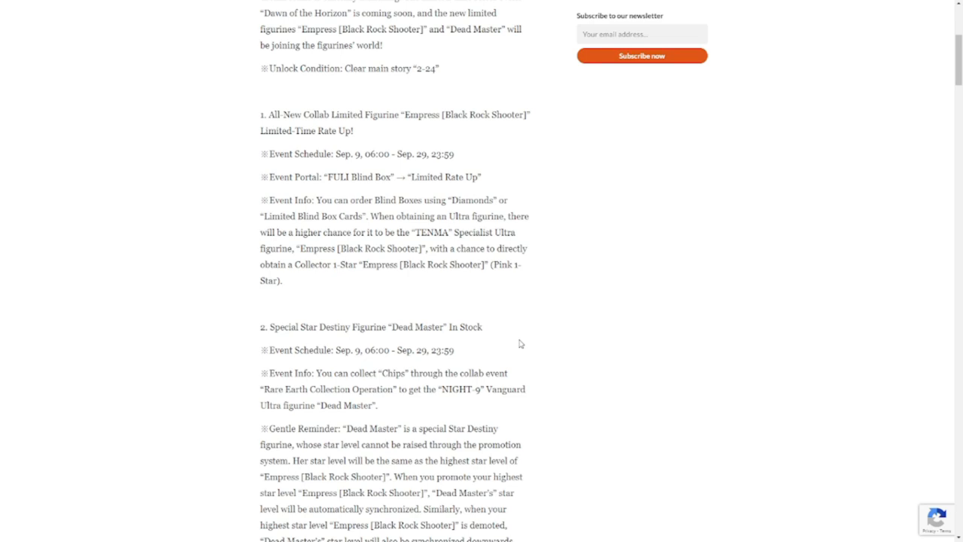
mouse_move(554, 393)
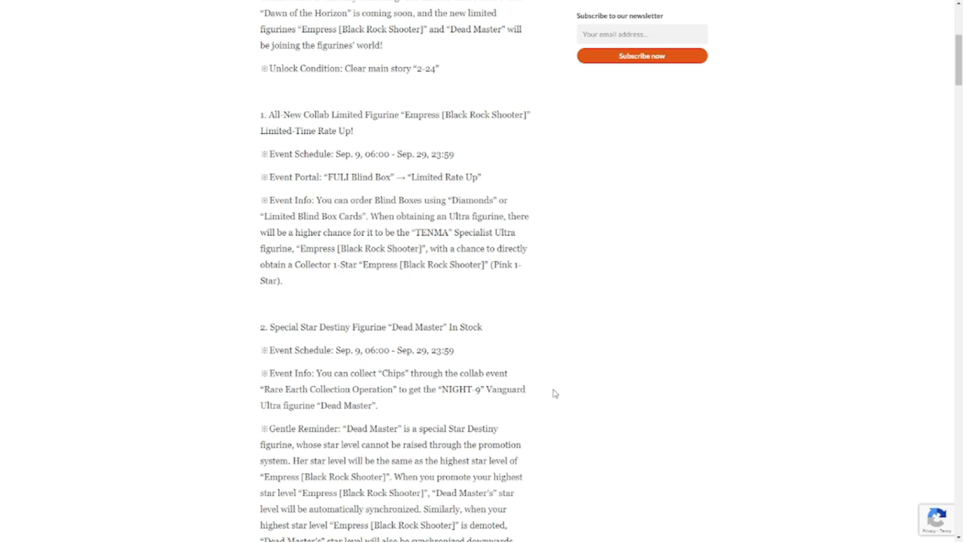
mouse_move(594, 379)
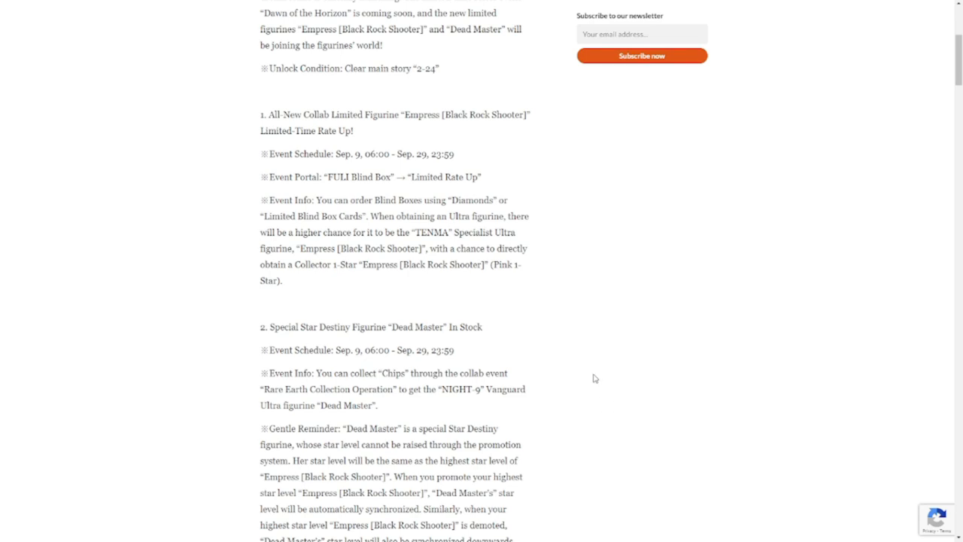
mouse_move(557, 373)
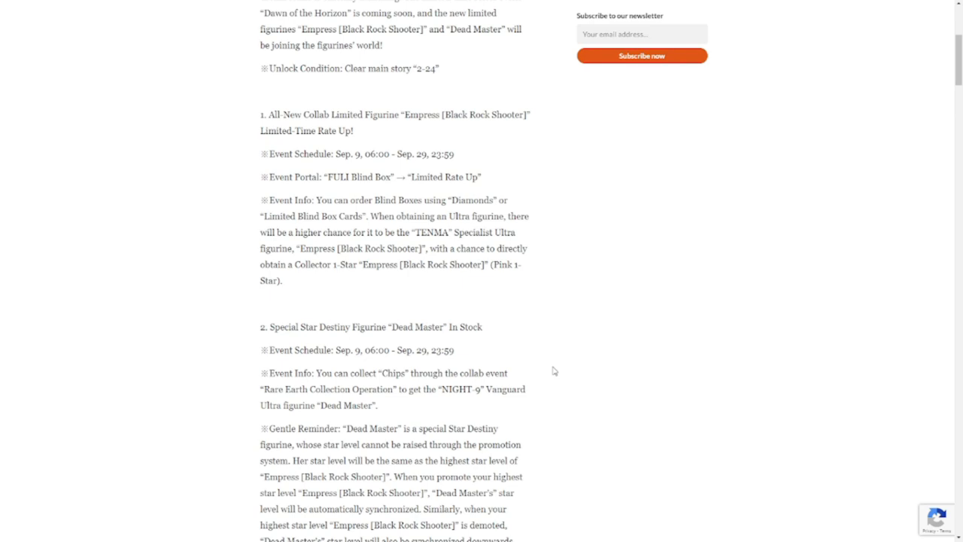
mouse_move(552, 373)
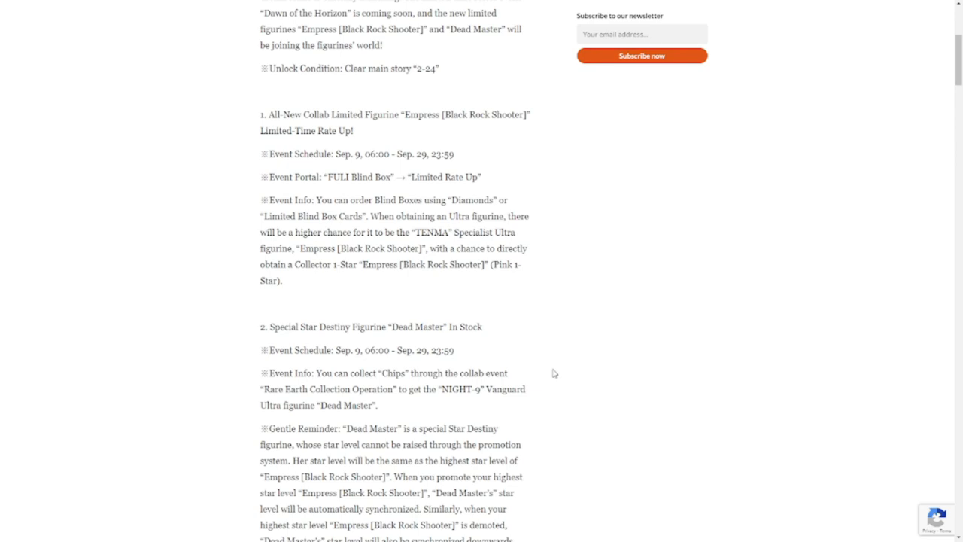
scroll("down", 3)
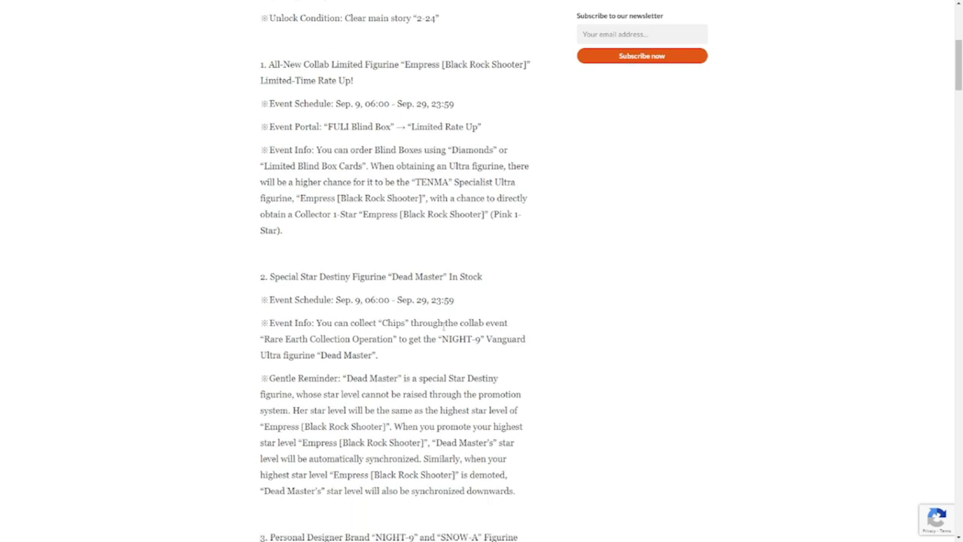
mouse_move(514, 376)
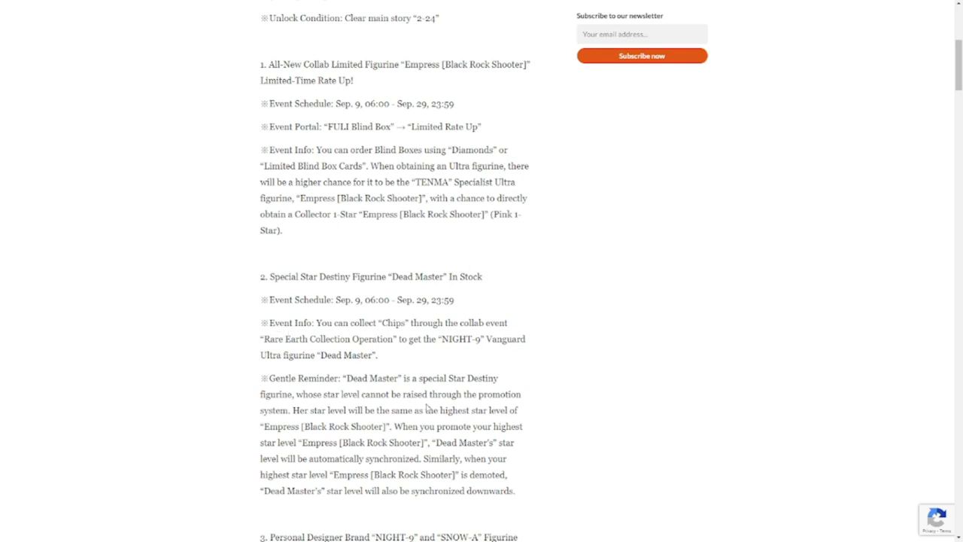
scroll("down", 3)
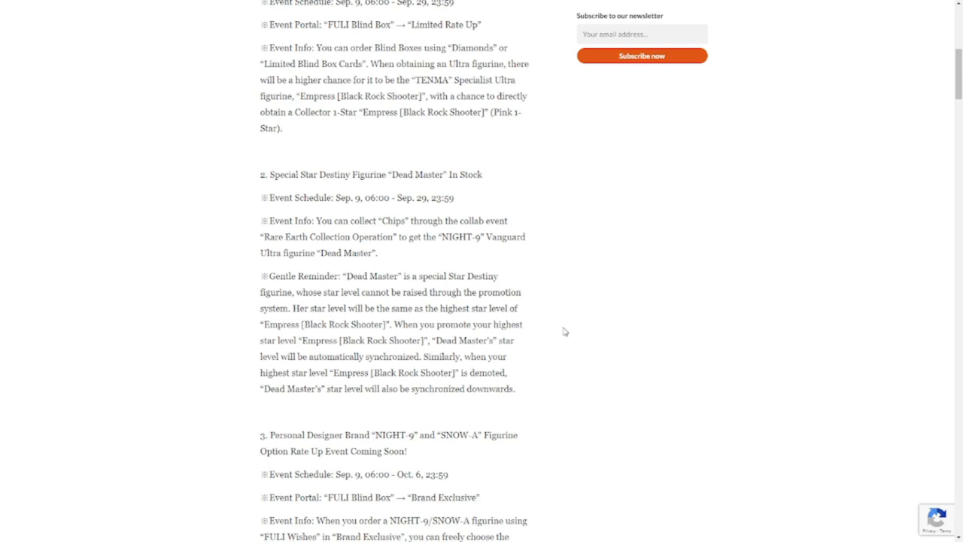
- Highlight the NIGHT-9 and SNOW-A brand event section, then clear the highlight
scroll("down", 3)
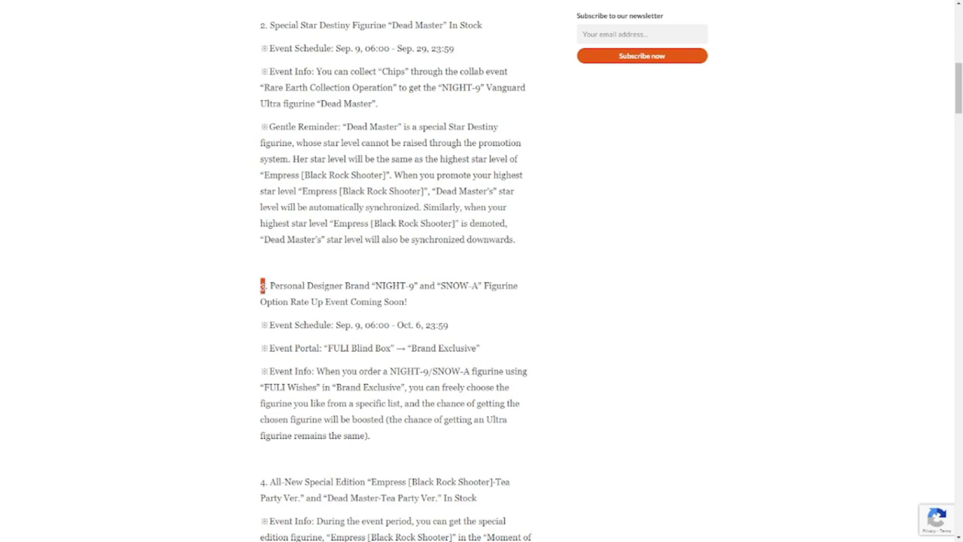
left_click_drag(262, 285, 370, 434)
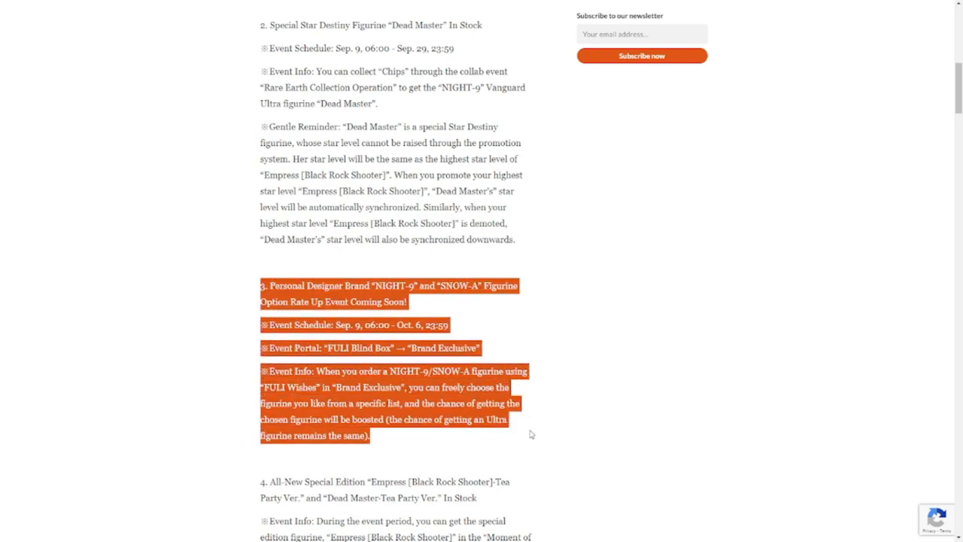
left_click(559, 413)
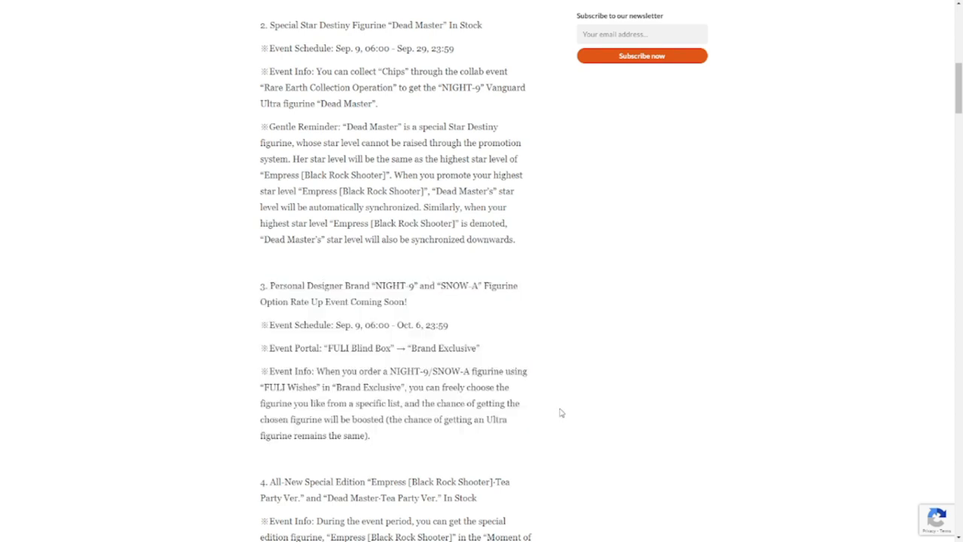
mouse_move(449, 301)
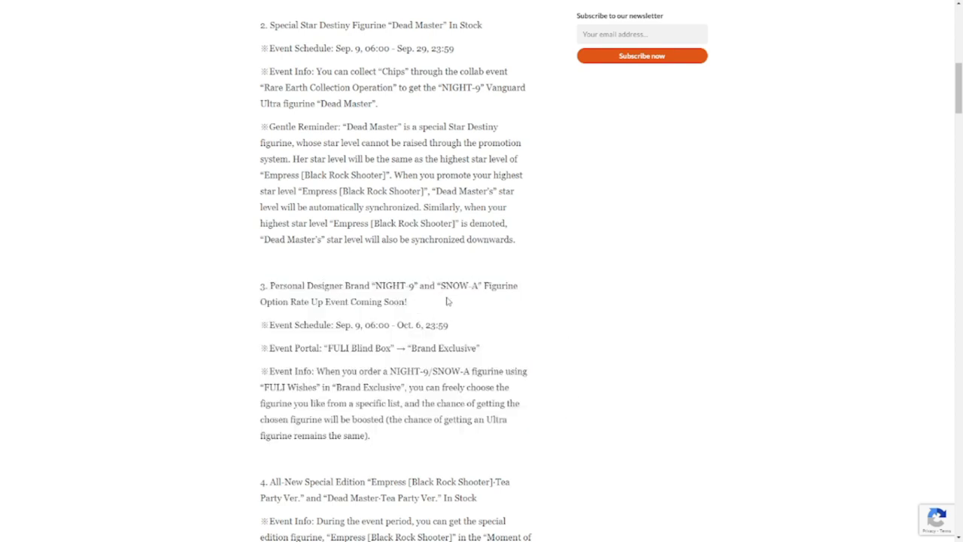
- Scroll on to the Tea Party editions and mark a line of the Personal Designer Brand rate-up
scroll("down", 3)
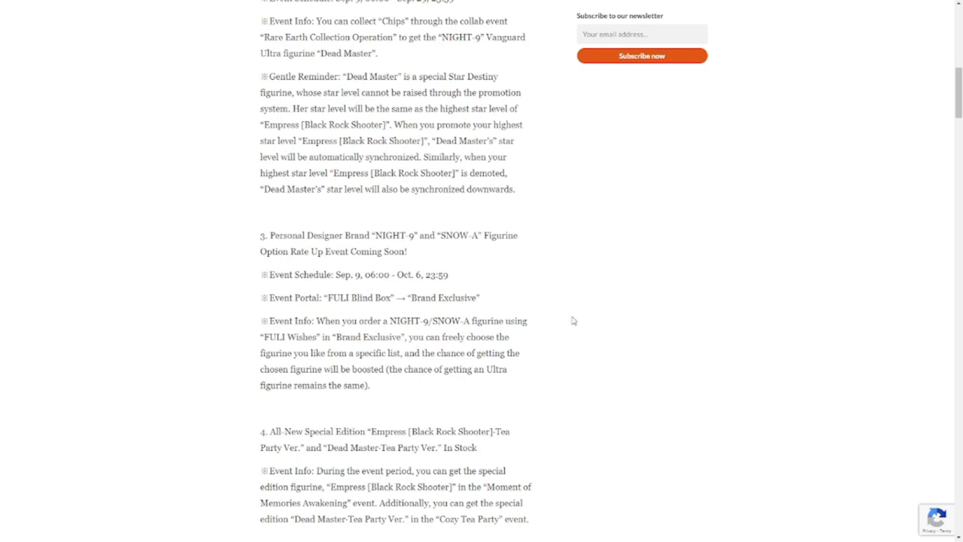
scroll("down", 3)
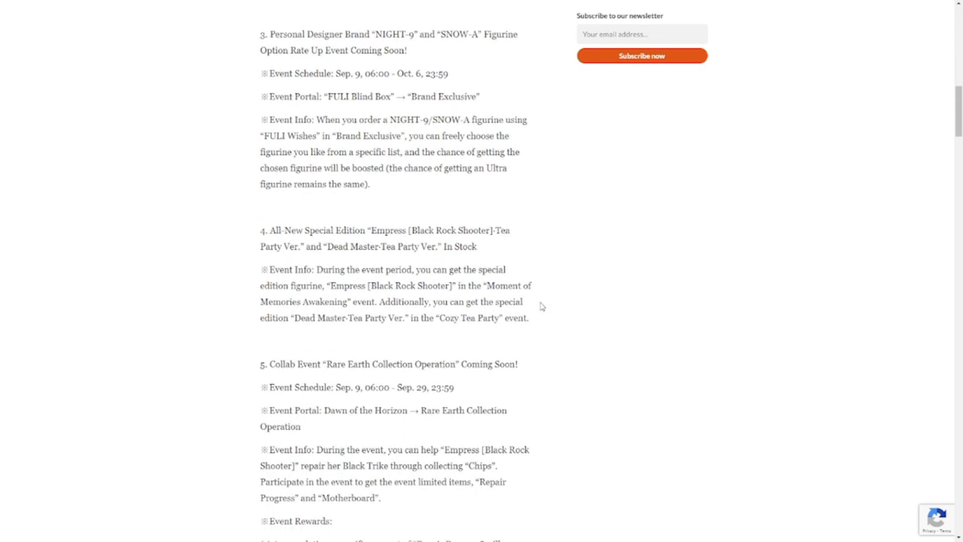
mouse_move(373, 241)
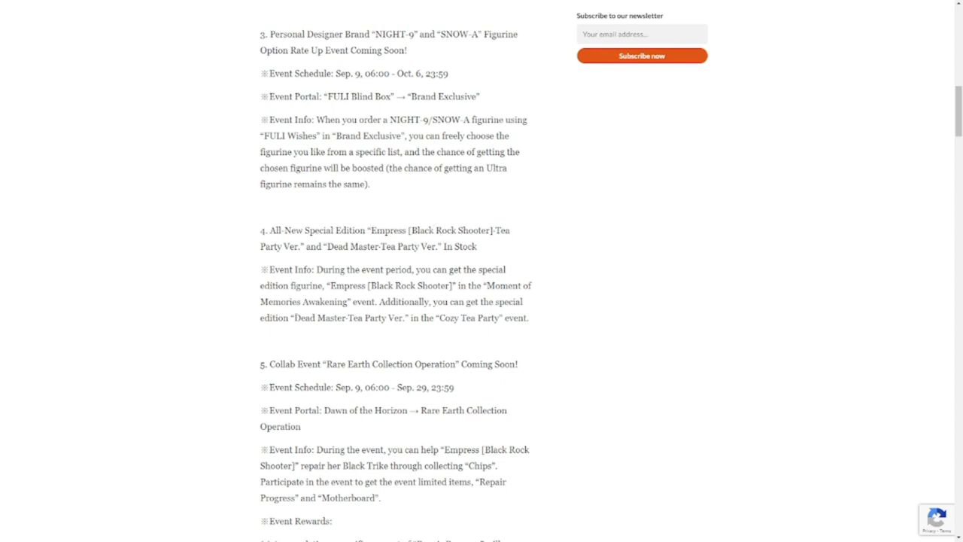
left_click_drag(293, 317, 474, 318)
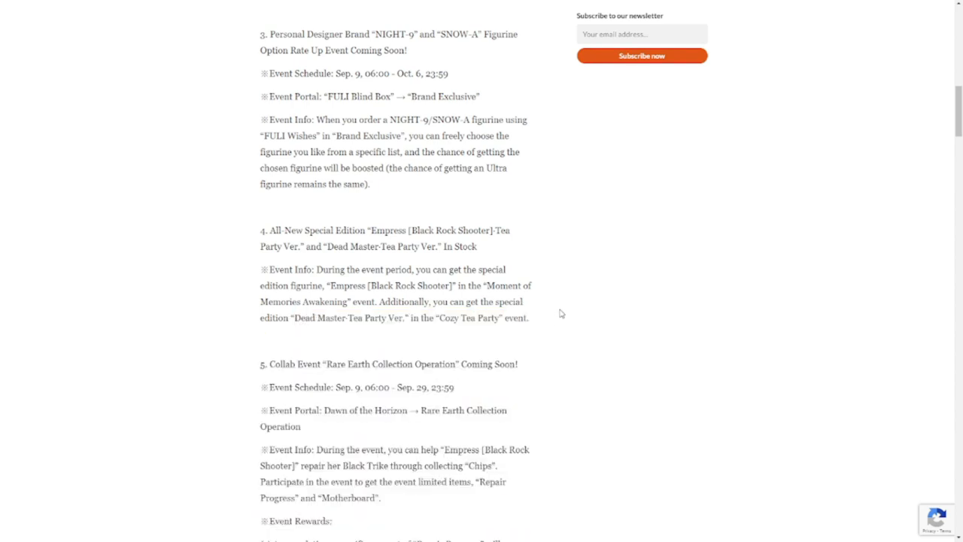
- Scroll through the Rare Earth Collection Operation collab details and its Event Rewards list
scroll("down", 3)
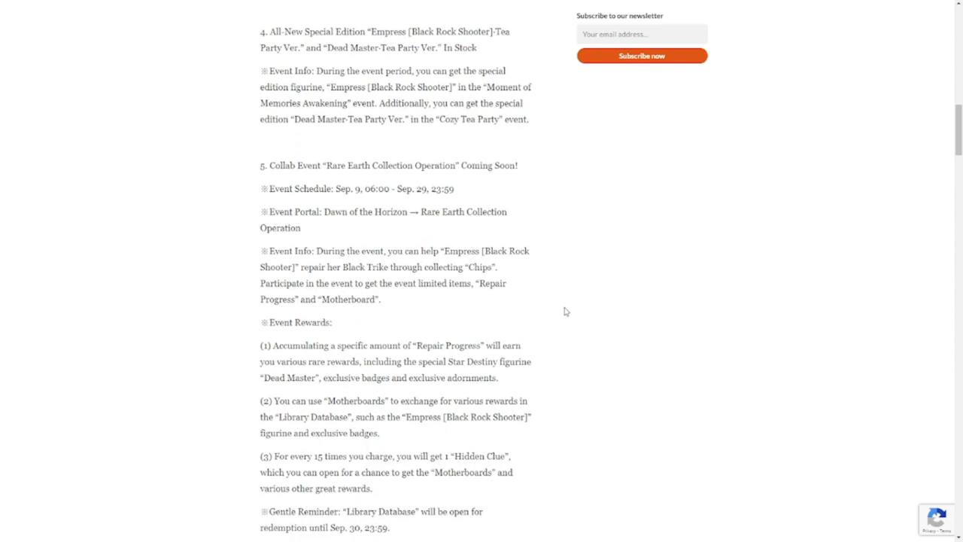
scroll("down", 3)
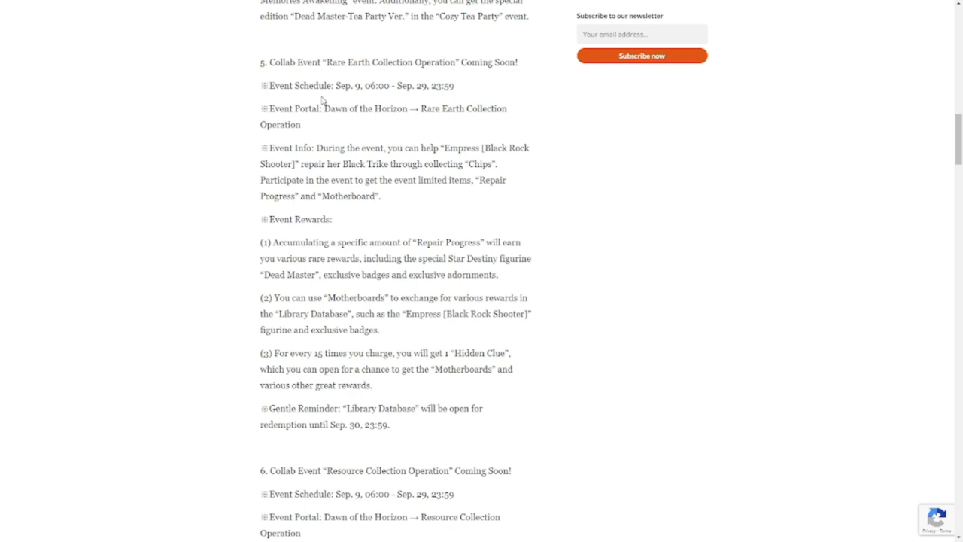
mouse_move(370, 120)
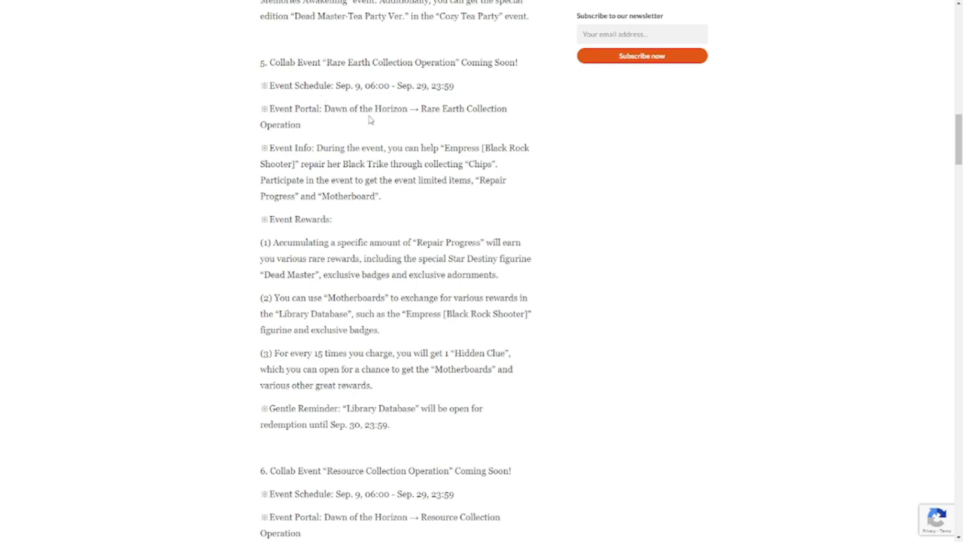
mouse_move(376, 178)
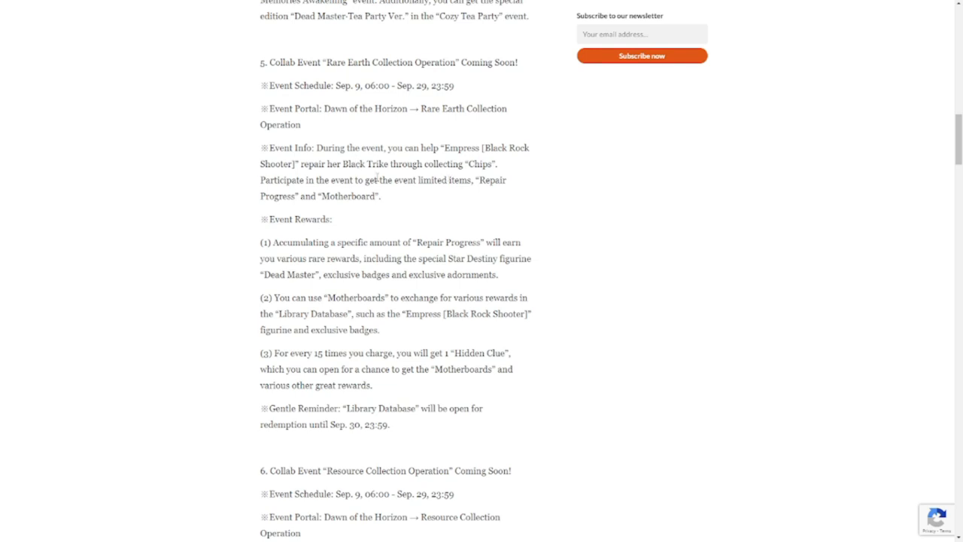
mouse_move(538, 172)
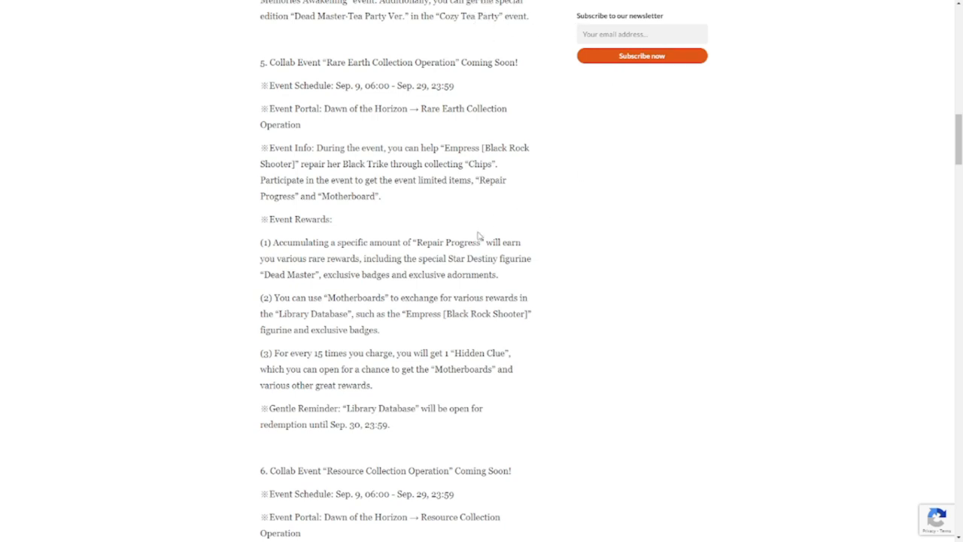
mouse_move(526, 220)
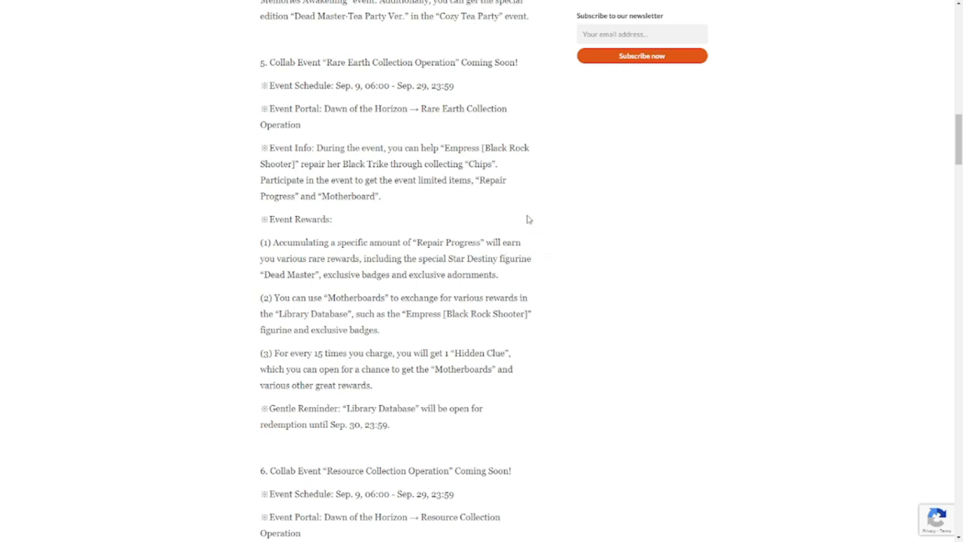
scroll("down", 3)
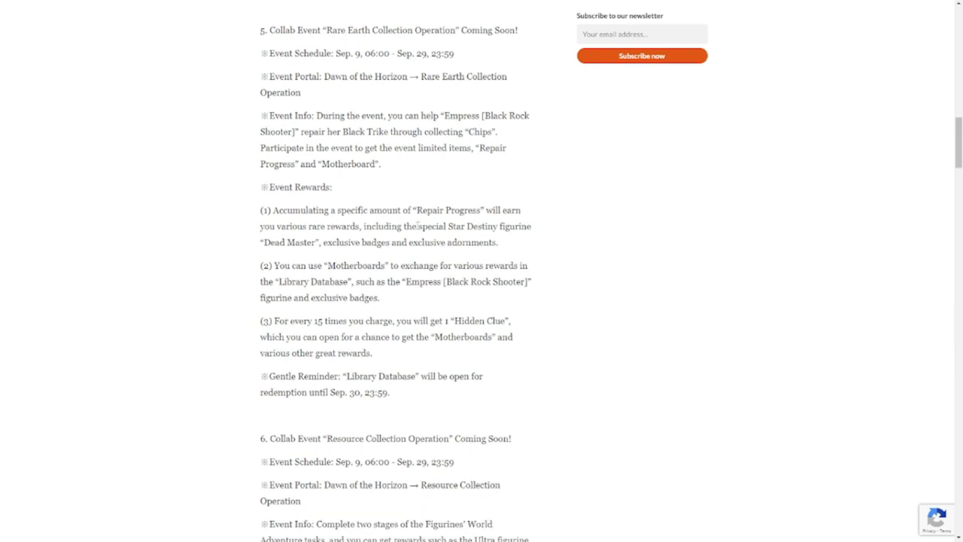
scroll("down", 3)
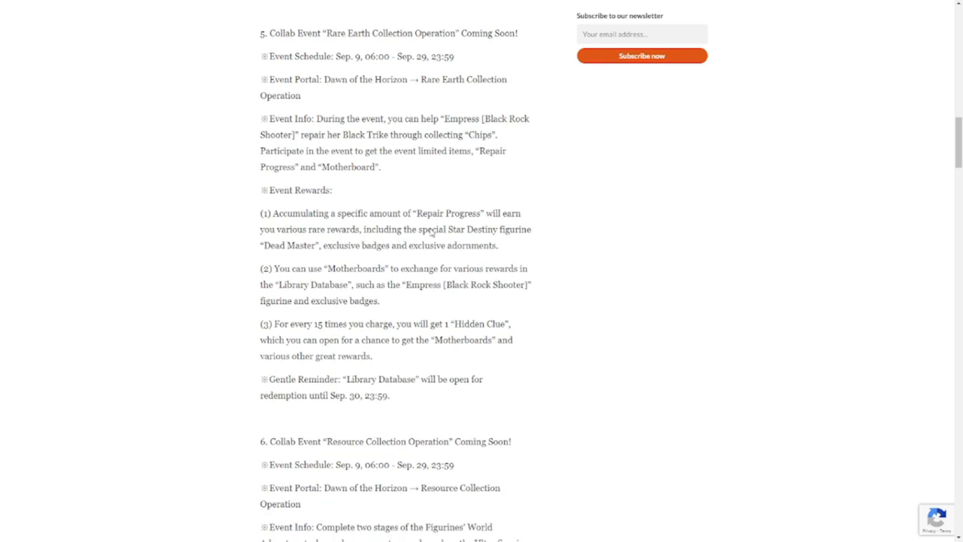
scroll("down", 3)
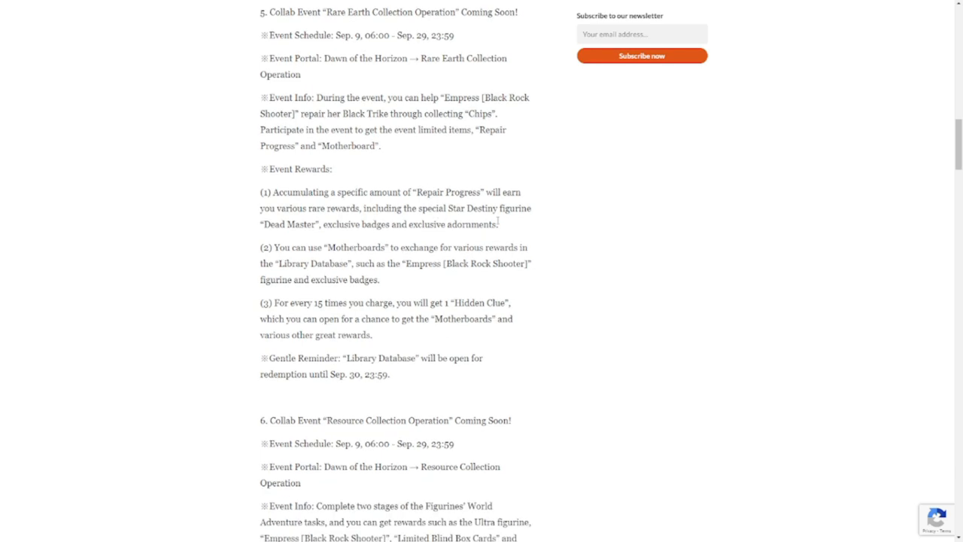
mouse_move(553, 260)
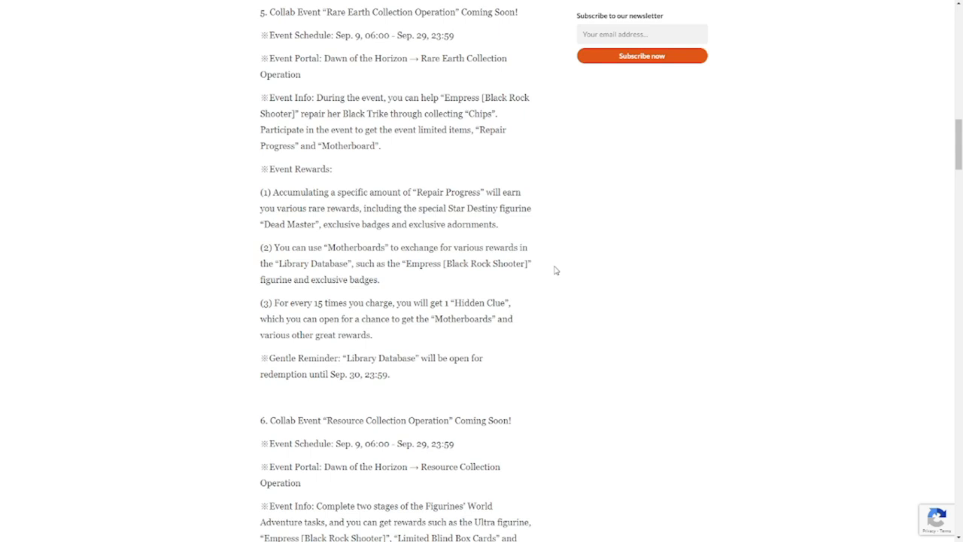
- Scroll to item 7 and highlight the 'Dawn of the Horizon → Moment of Memories Awakening' Event Portal line
scroll("down", 3)
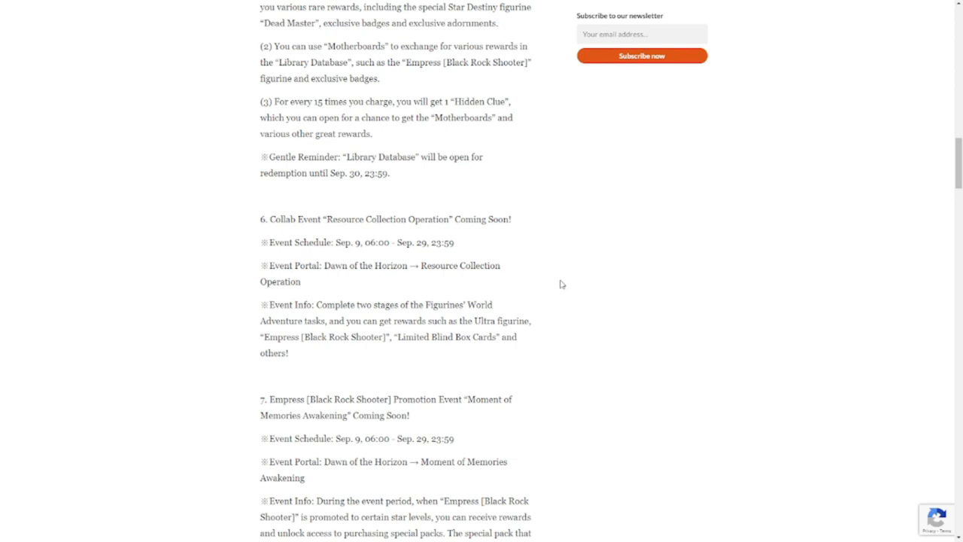
mouse_move(565, 301)
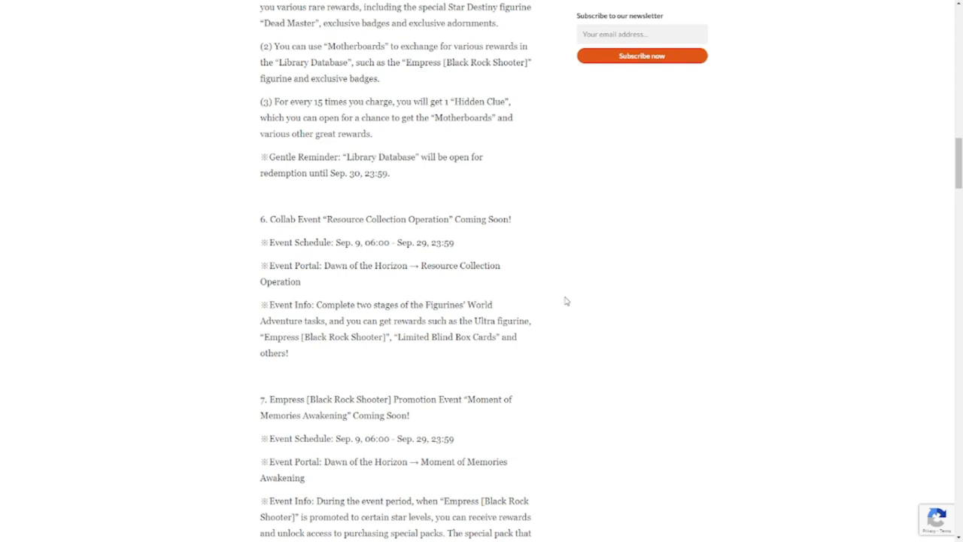
mouse_move(564, 320)
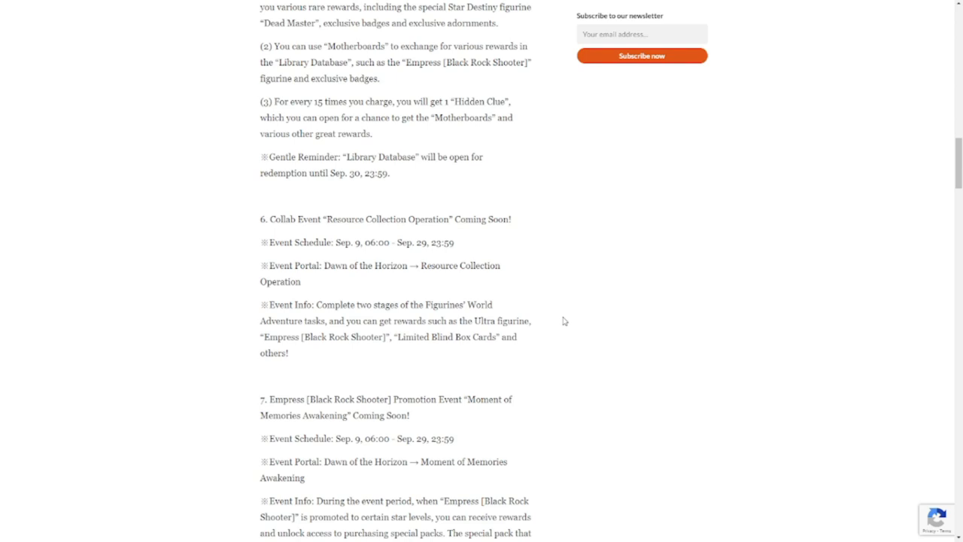
mouse_move(573, 312)
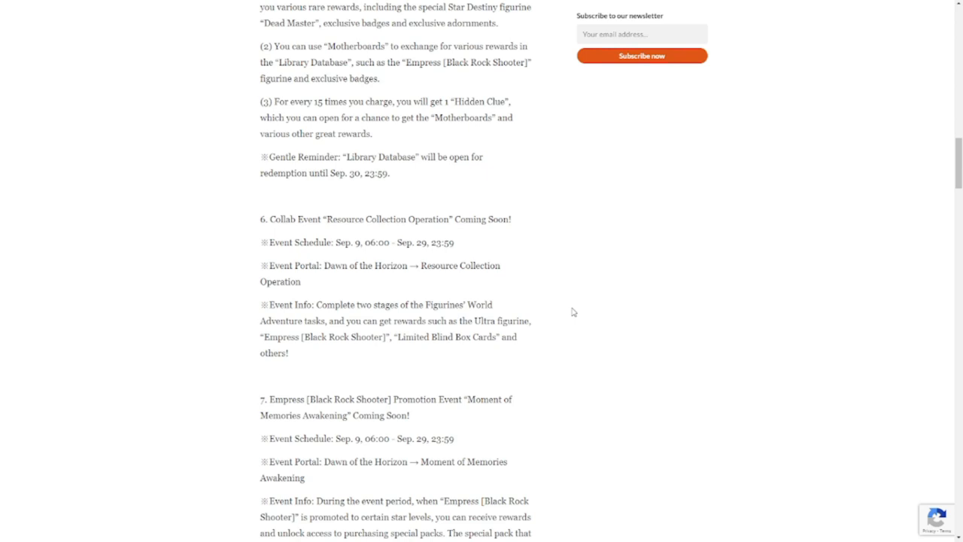
scroll("down", 3)
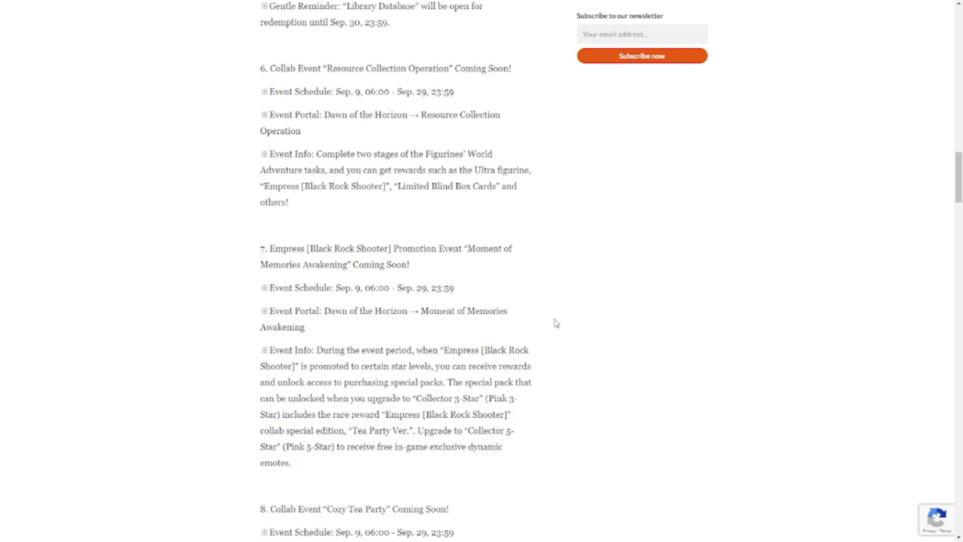
mouse_move(579, 328)
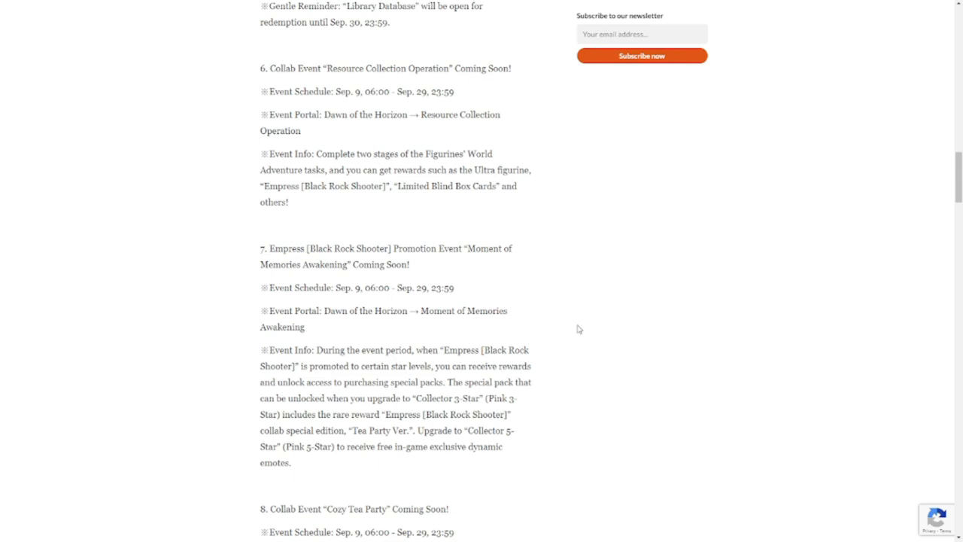
mouse_move(570, 340)
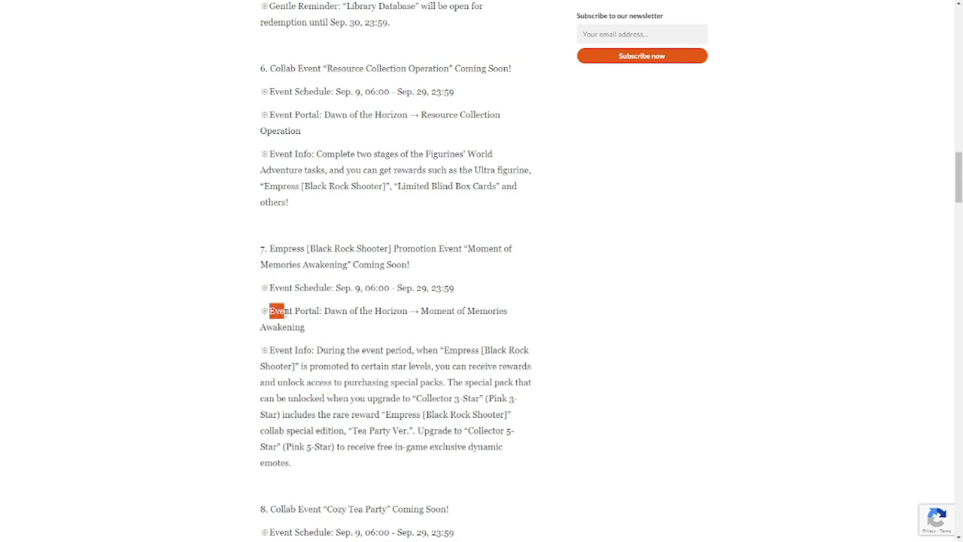
left_click_drag(277, 309, 512, 325)
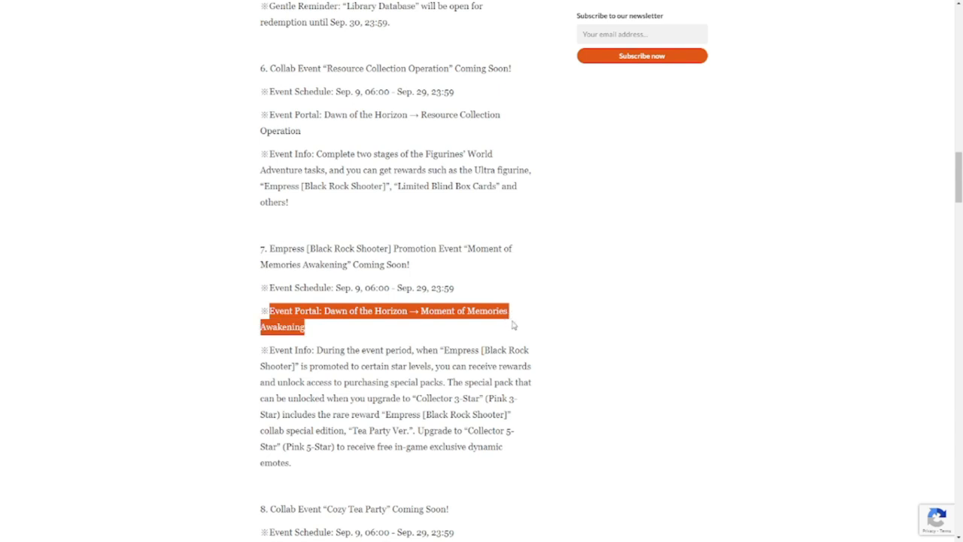
- Scroll down to the Cozy Tea Party and Light of Dawn sharing event items, marking a short line there
scroll("down", 3)
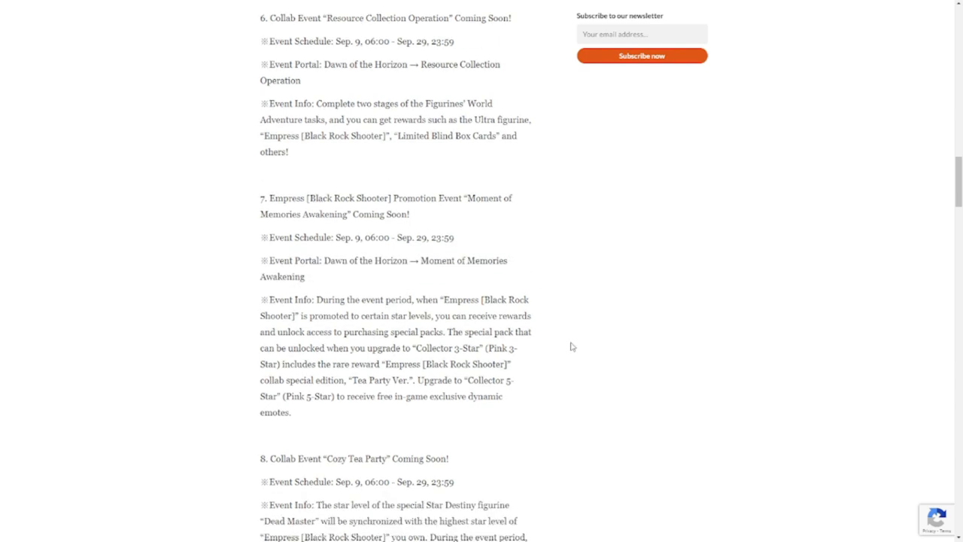
mouse_move(304, 394)
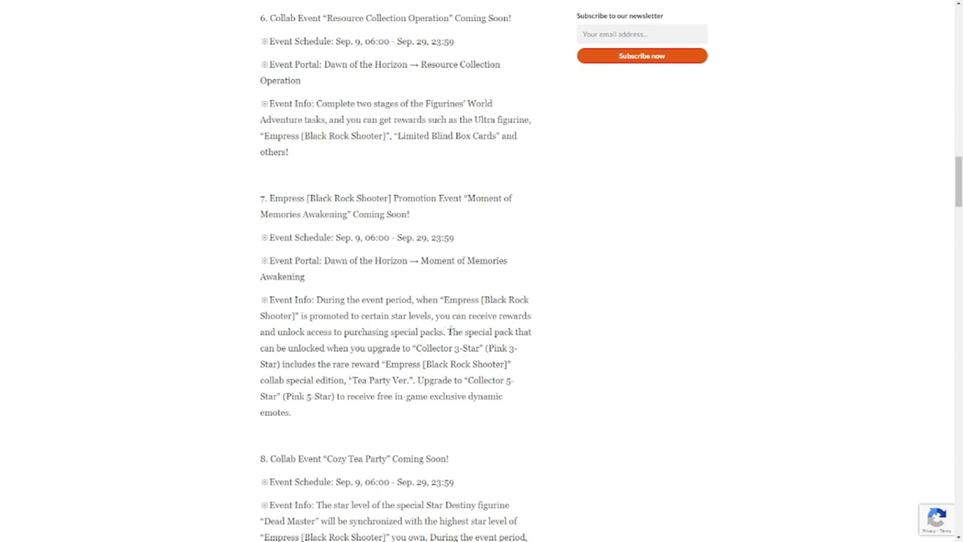
left_click_drag(446, 332, 517, 348)
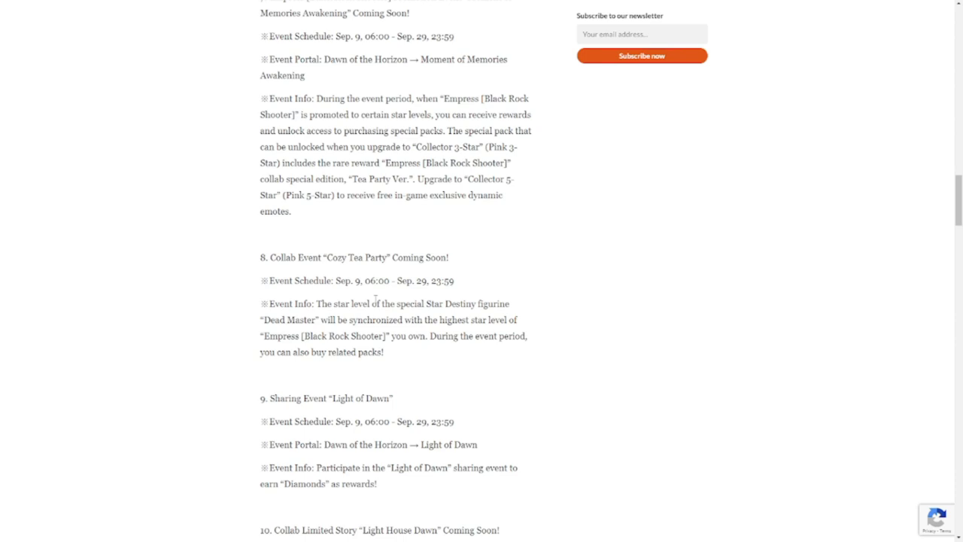
mouse_move(358, 376)
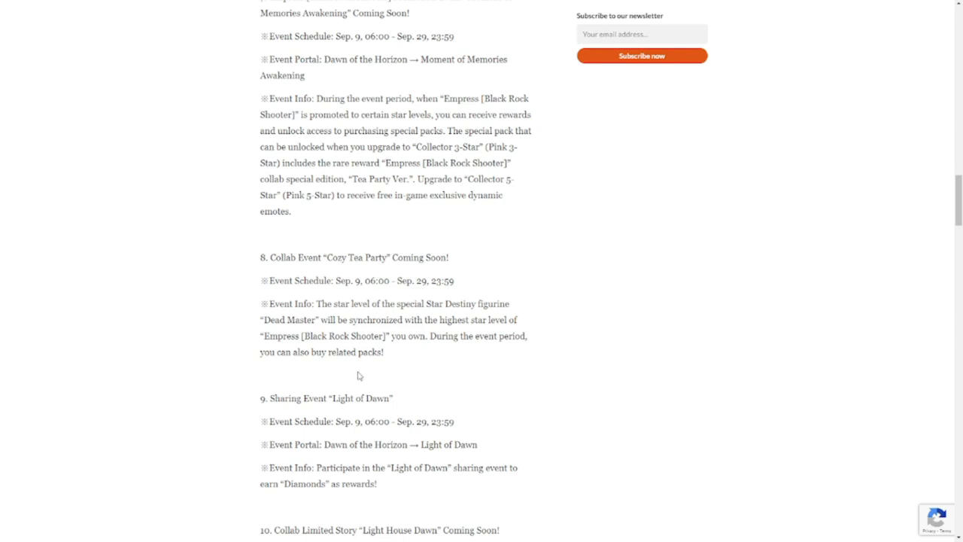
mouse_move(472, 366)
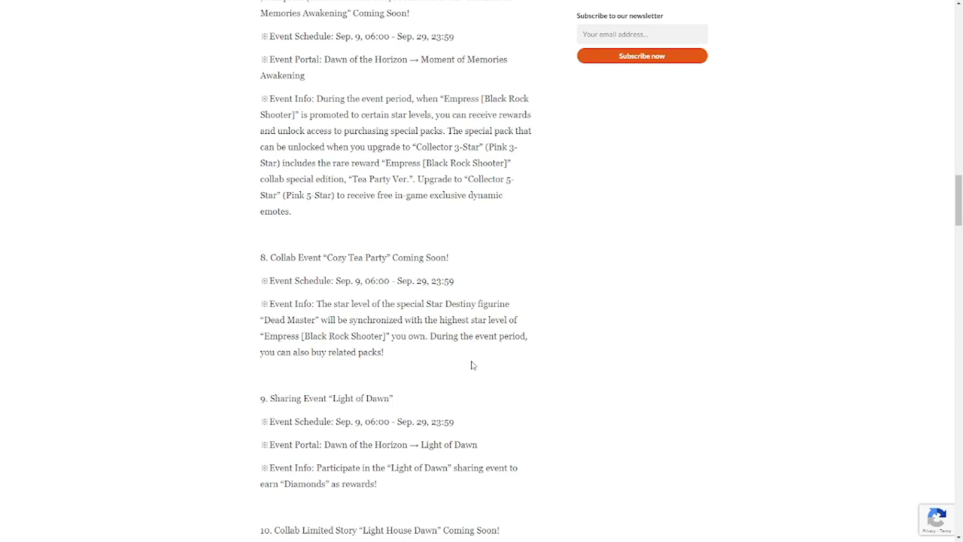
- Mark a line of the Light of Dawn sharing event and scroll on to the Light House Dawn collab story
scroll("down", 3)
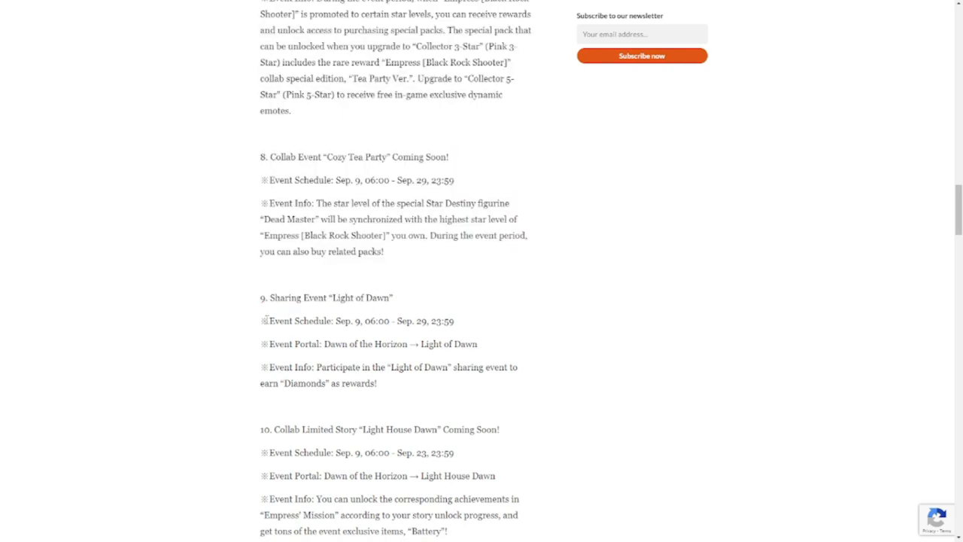
left_click_drag(271, 321, 443, 343)
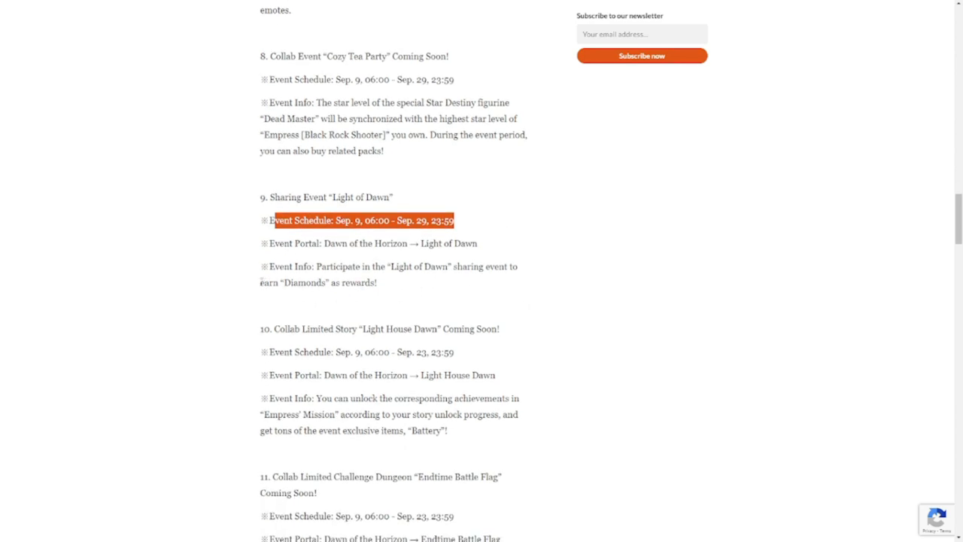
scroll("down", 3)
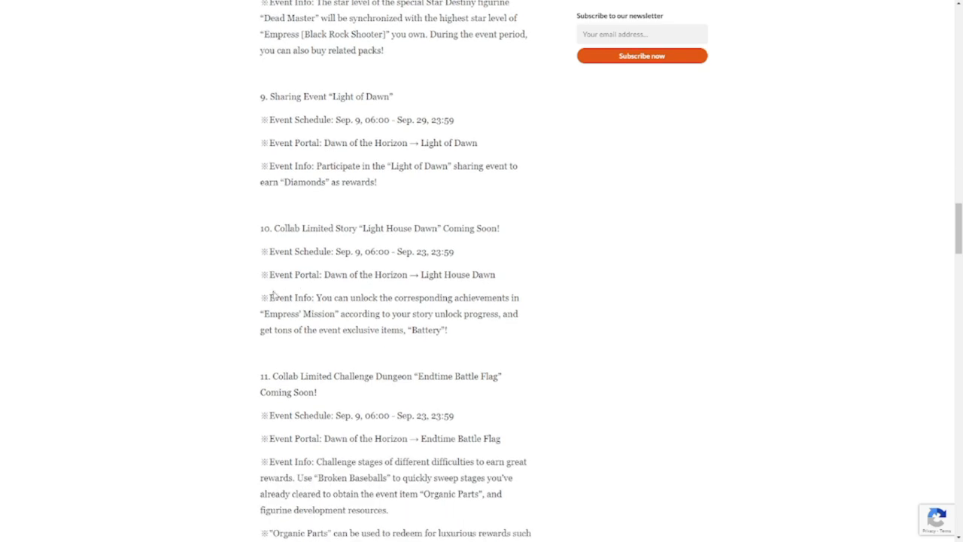
- Highlight the Light House Dawn heading and its event lines
double_click(283, 228)
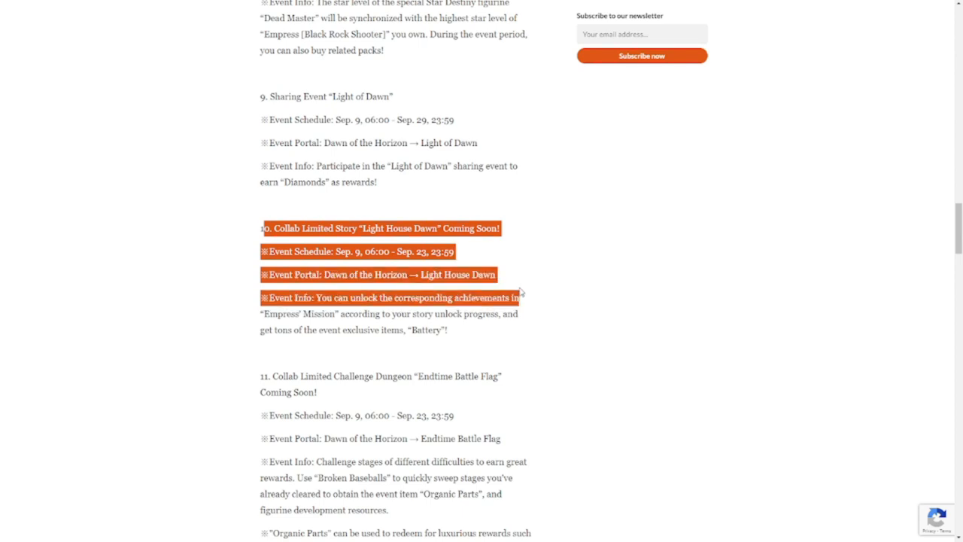
left_click_drag(519, 293, 519, 331)
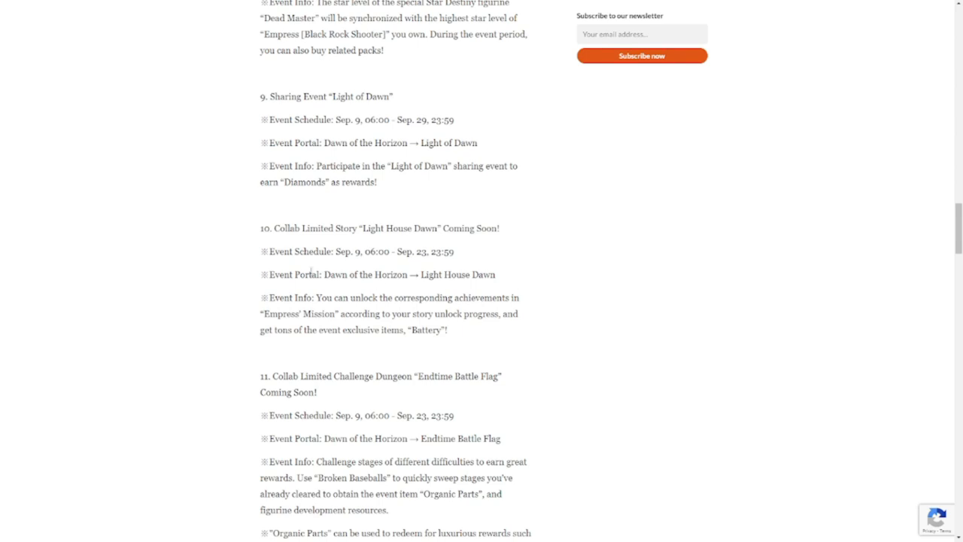
mouse_move(403, 295)
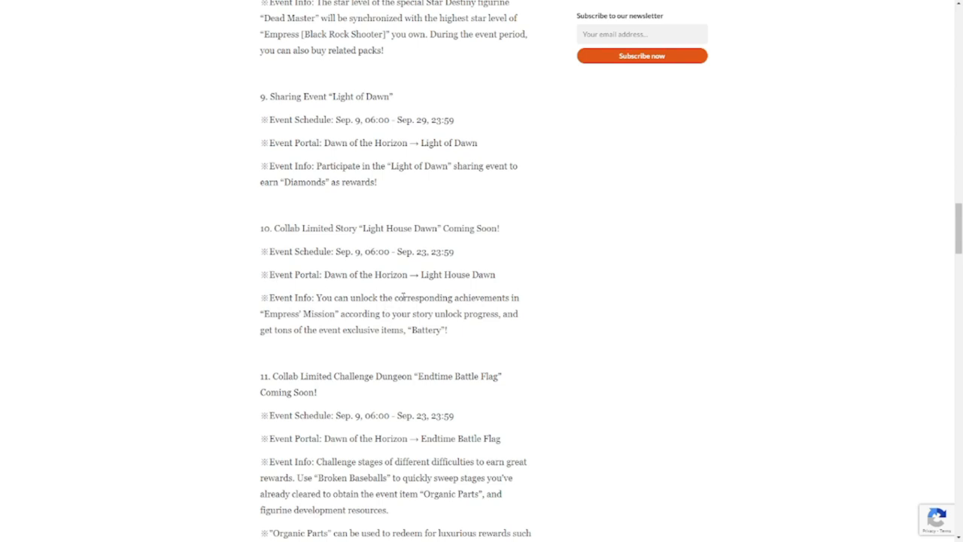
- Highlight the whole Endtime Battle Flag event info paragraph
scroll("down", 3)
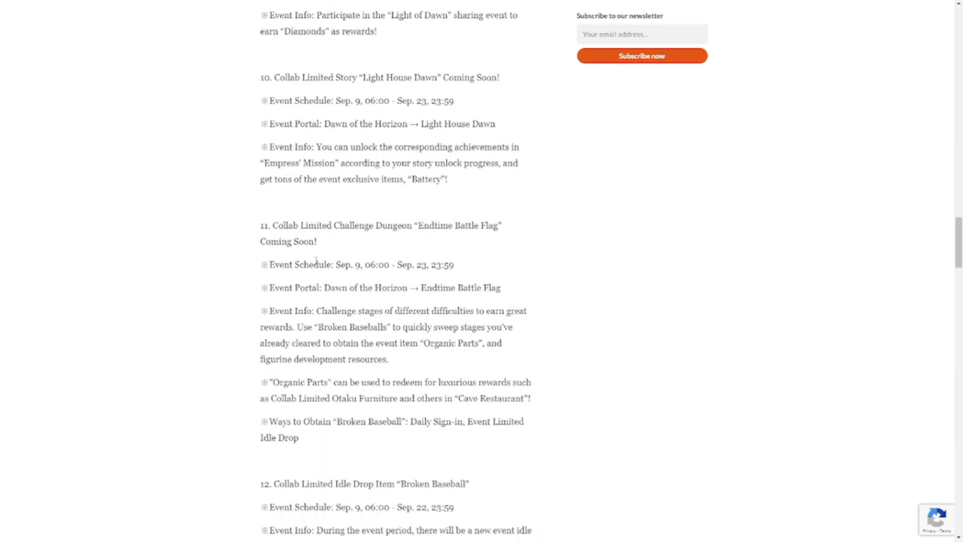
mouse_move(328, 247)
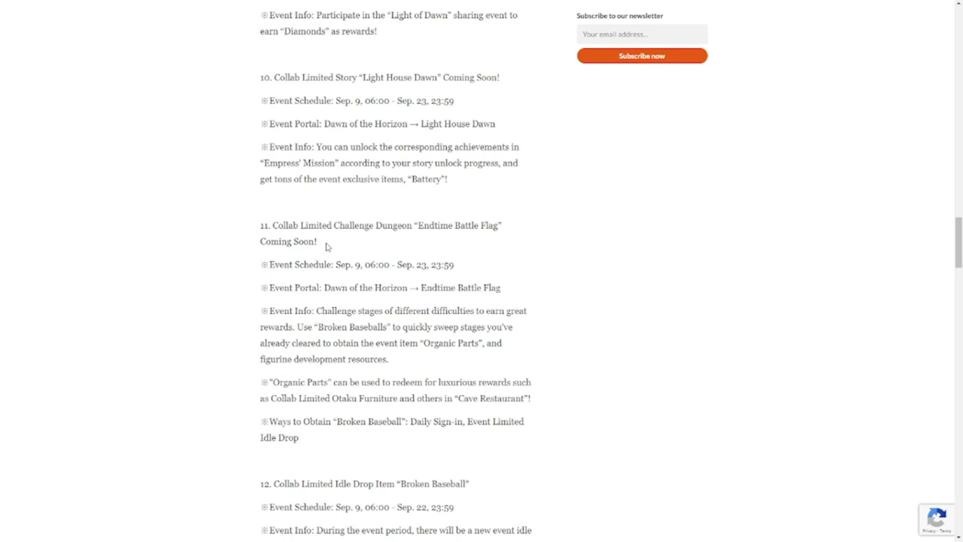
mouse_move(484, 265)
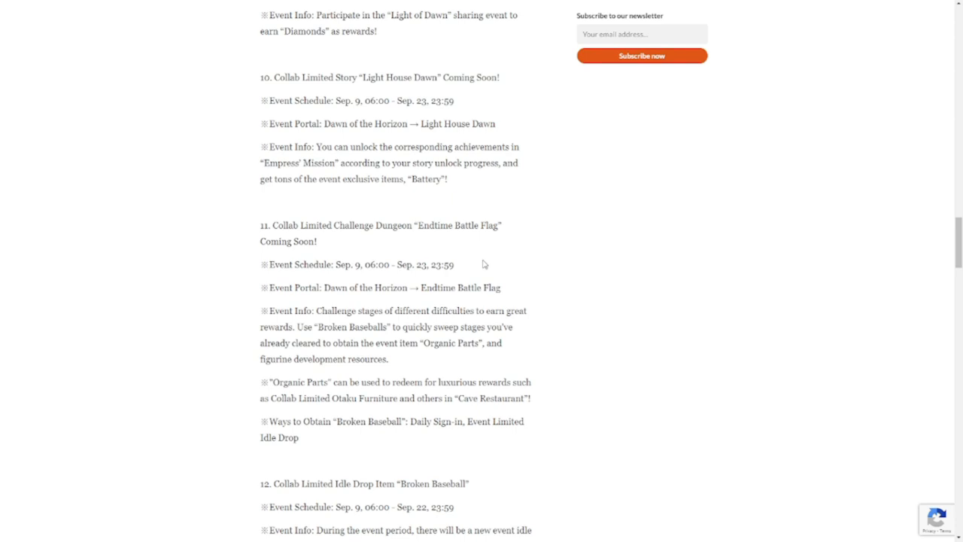
double_click(302, 309)
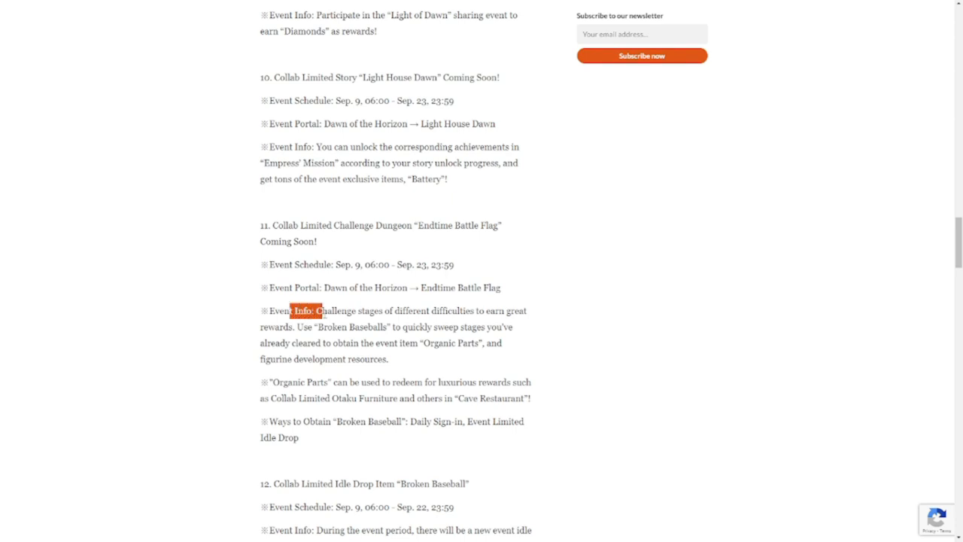
left_click_drag(307, 310, 529, 310)
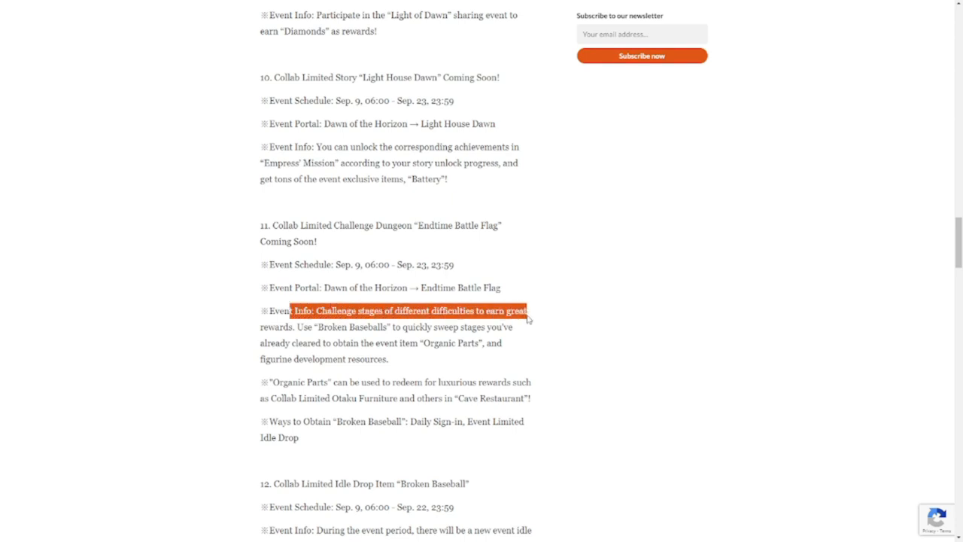
left_click_drag(529, 318, 529, 329)
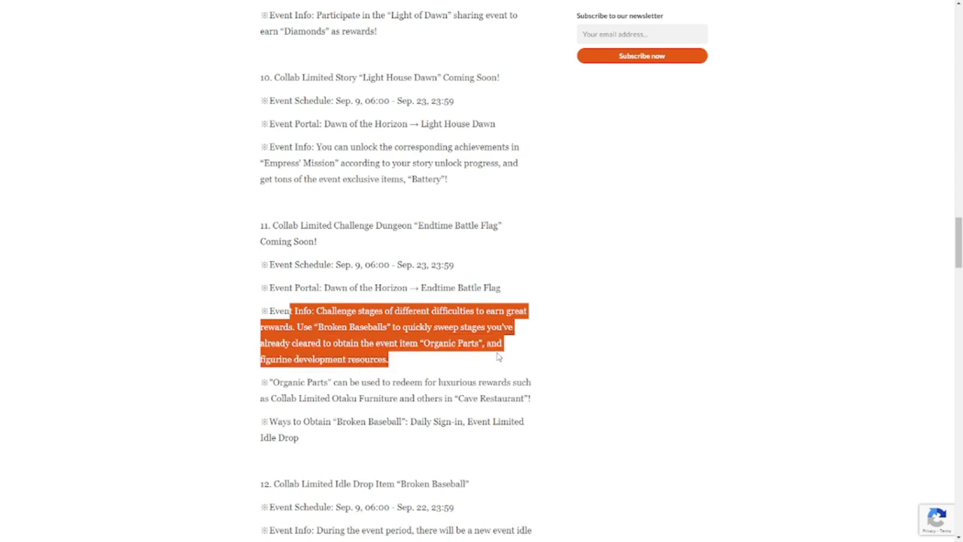
- Scroll to the Ways to Obtain Broken Baseball line and clear all highlighted text
scroll("down", 3)
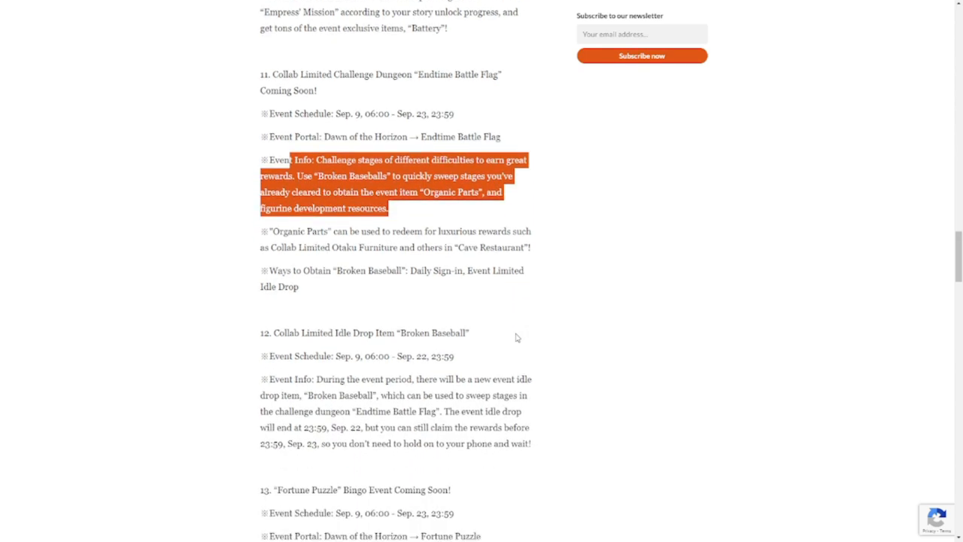
mouse_move(513, 315)
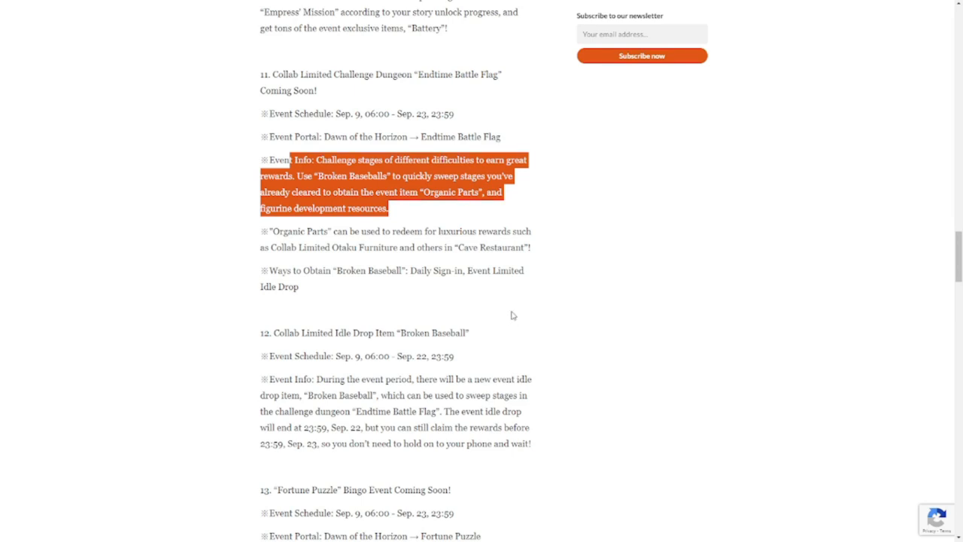
mouse_move(537, 301)
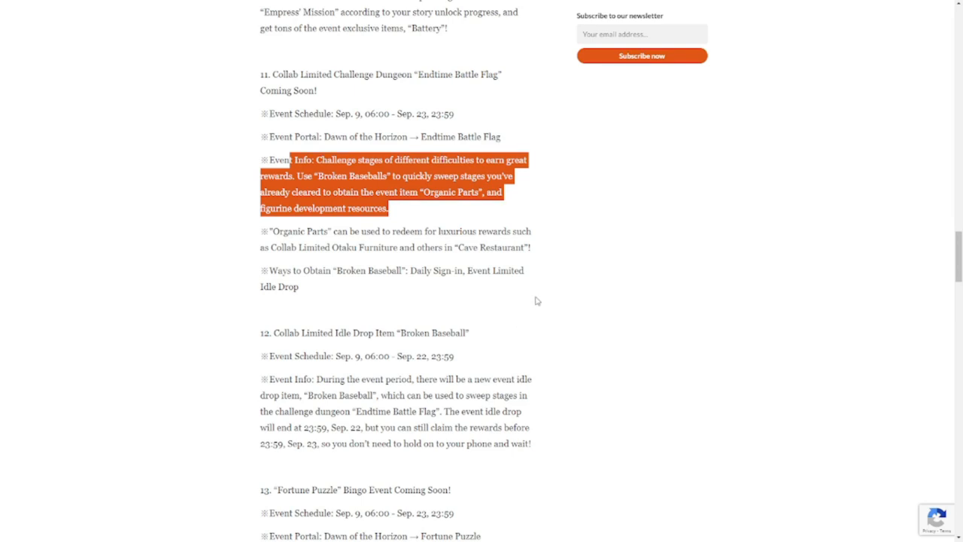
mouse_move(537, 289)
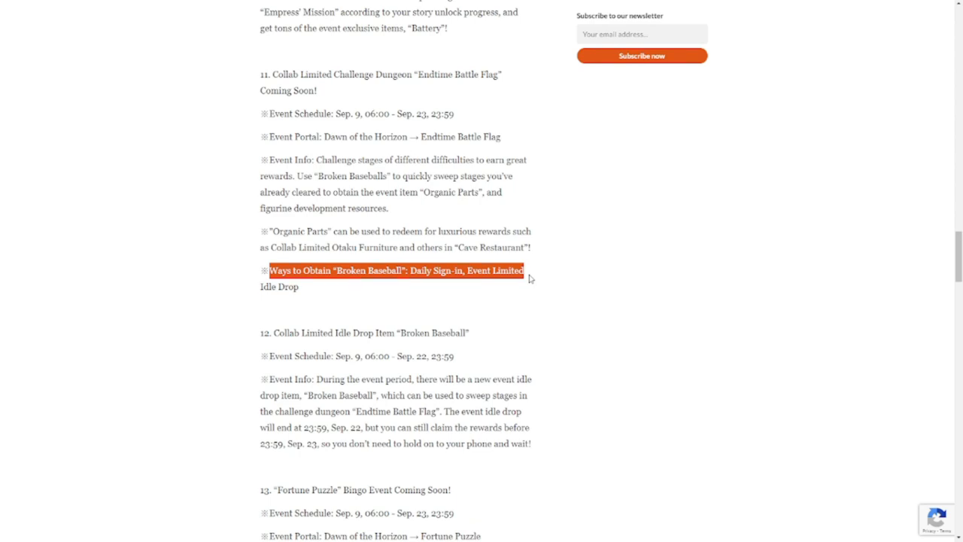
left_click(262, 278)
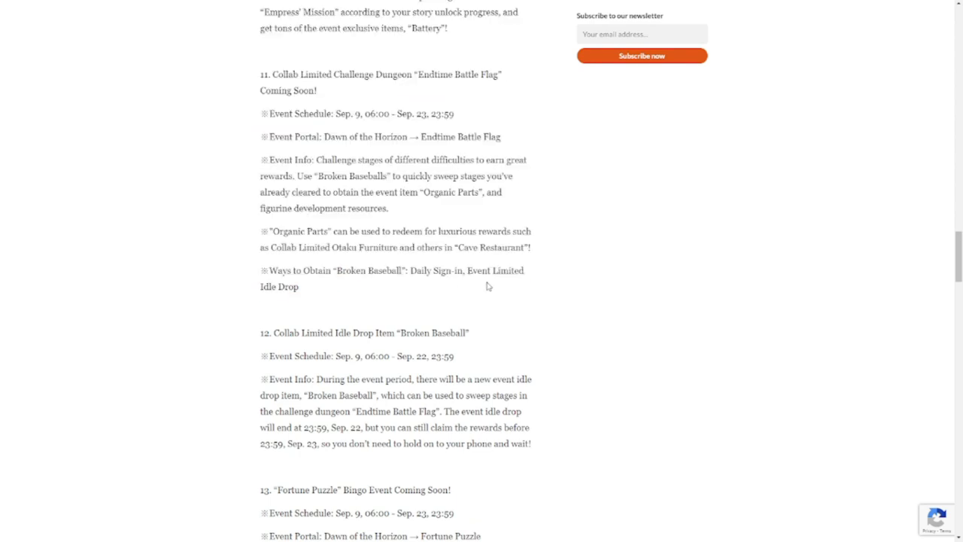
- Highlight the Fortune Puzzle heading, schedule, portal, event info and ways to obtain Battery, then continue toward Daily Sign-in
scroll("down", 3)
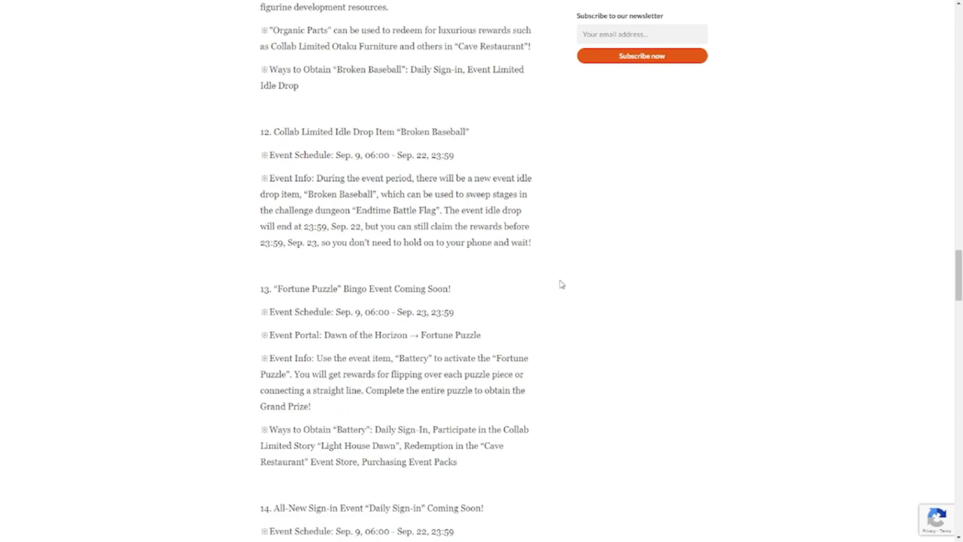
mouse_move(455, 207)
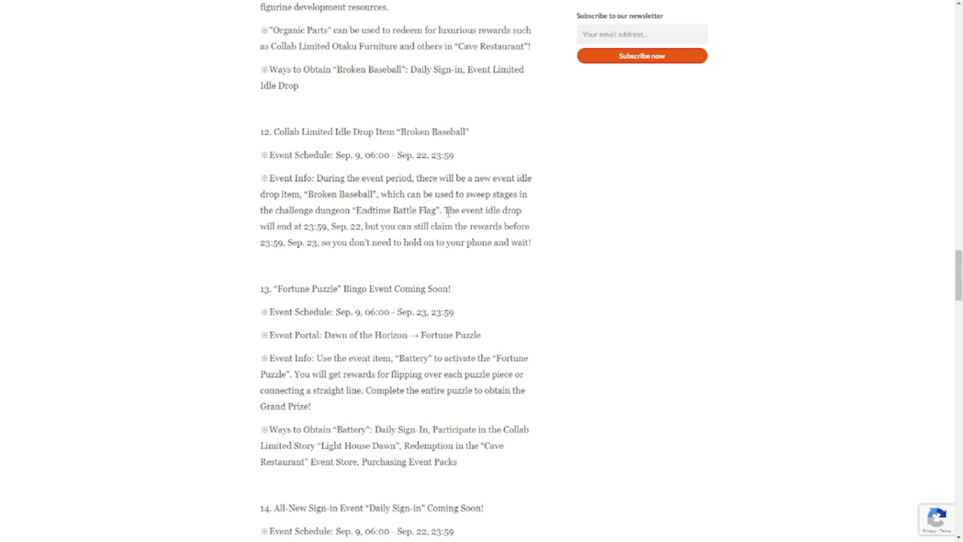
scroll("down", 3)
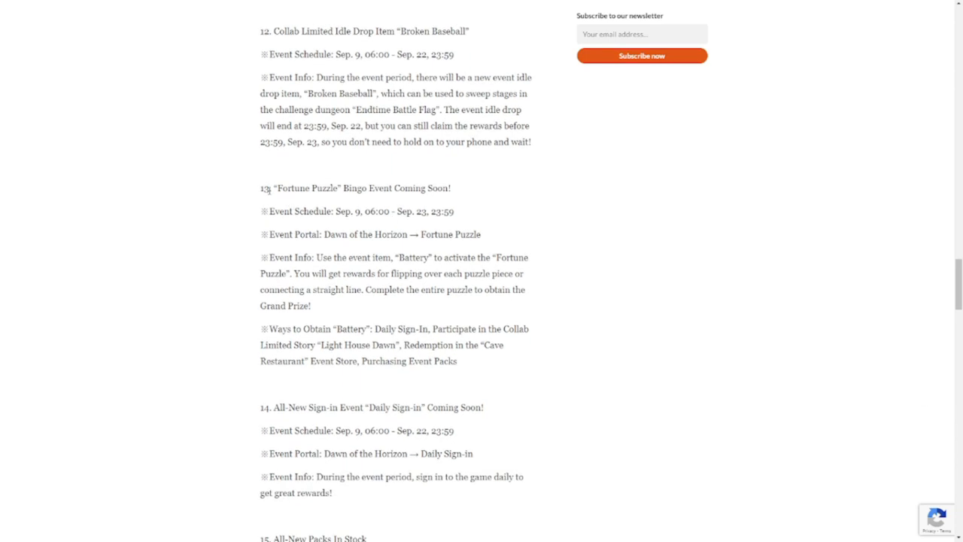
left_click_drag(262, 187, 368, 211)
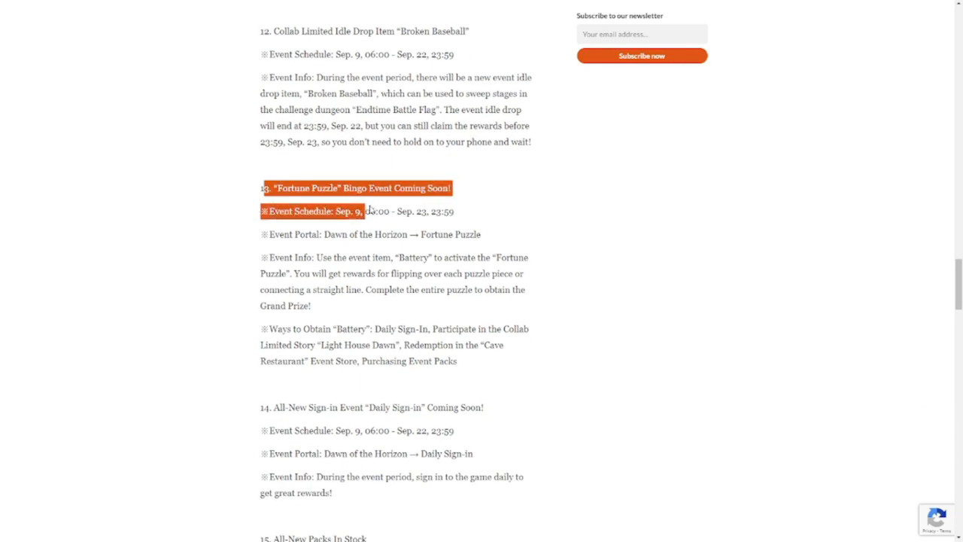
left_click_drag(369, 211, 512, 273)
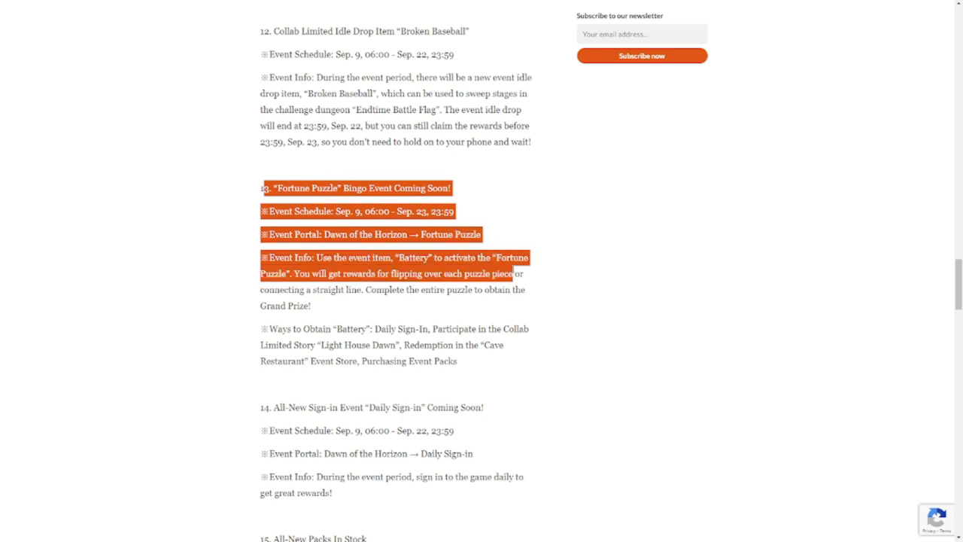
left_click_drag(512, 274, 529, 328)
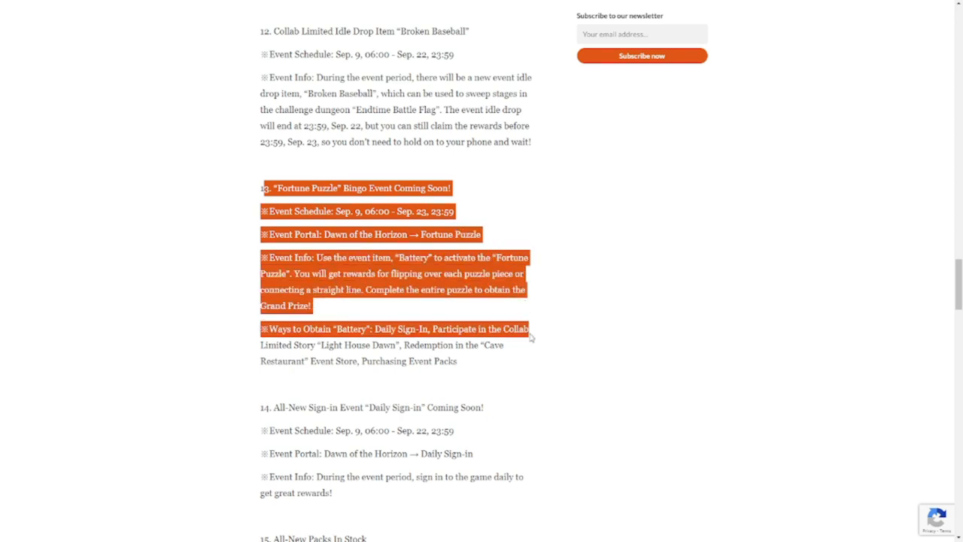
scroll("down", 3)
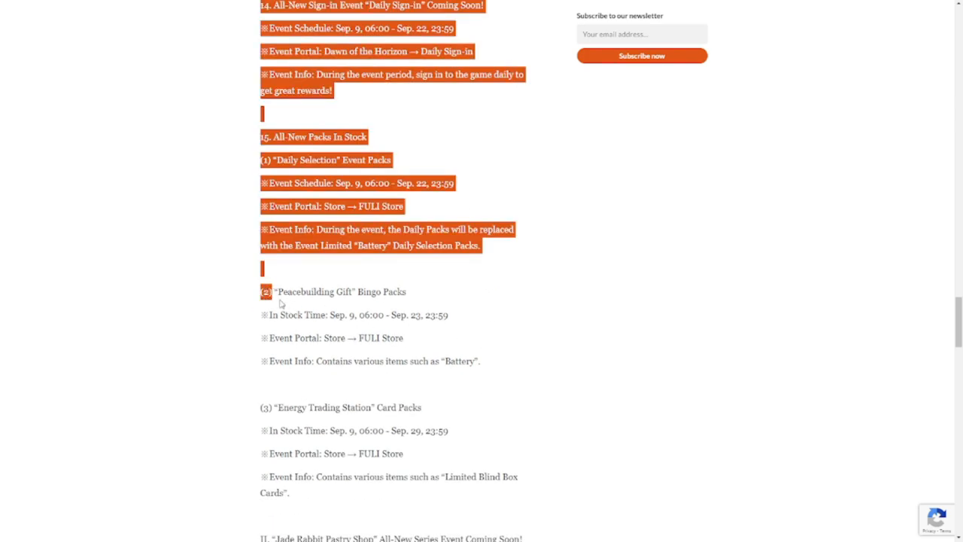
scroll("down", 3)
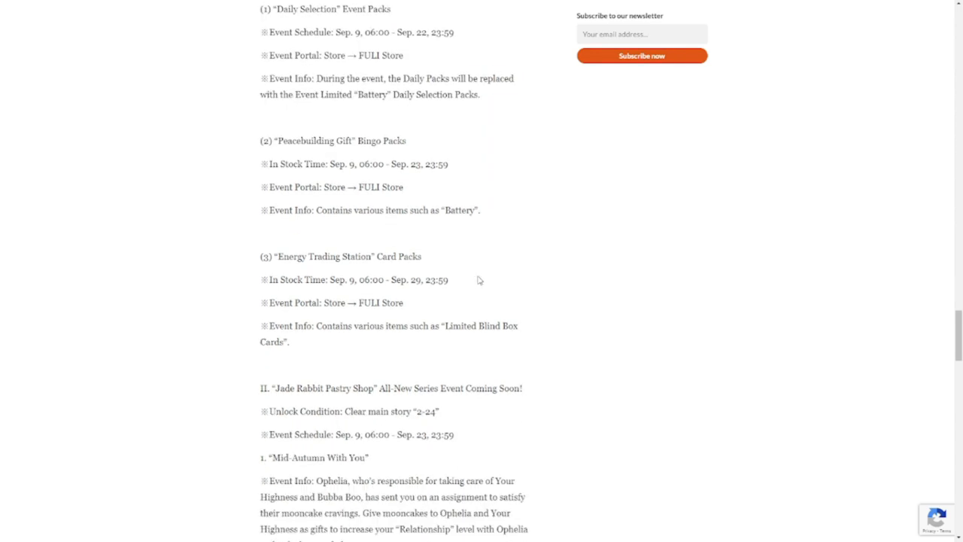
scroll("down", 3)
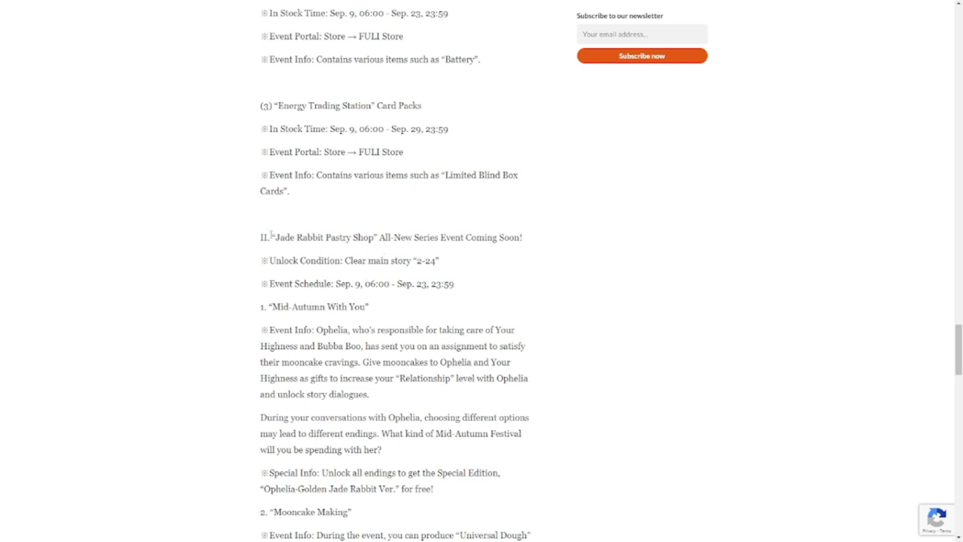
left_click_drag(265, 238, 439, 261)
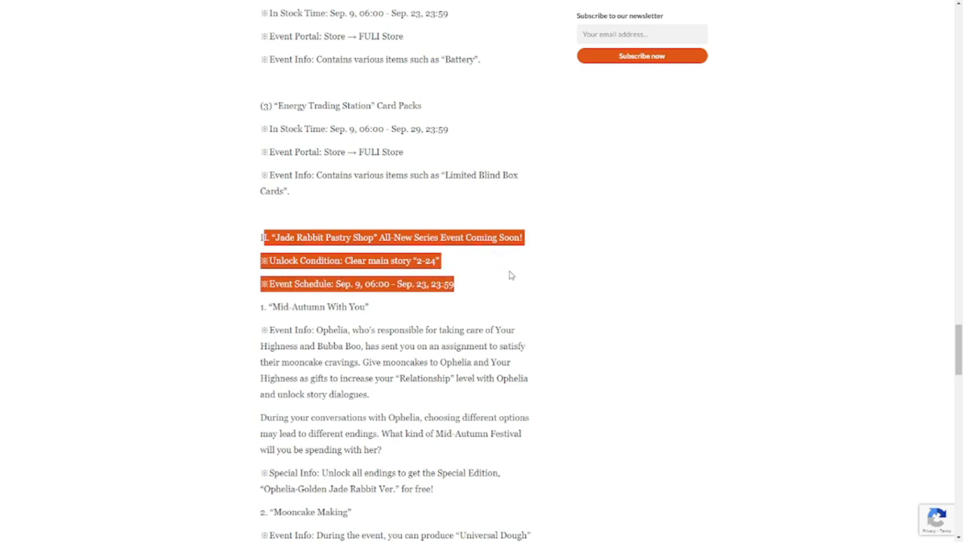
scroll("down", 3)
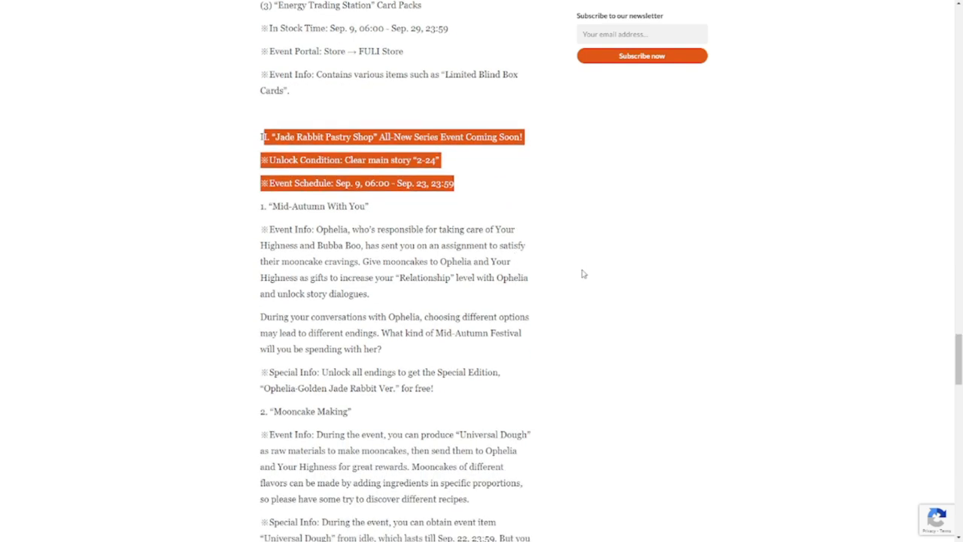
left_click(450, 228)
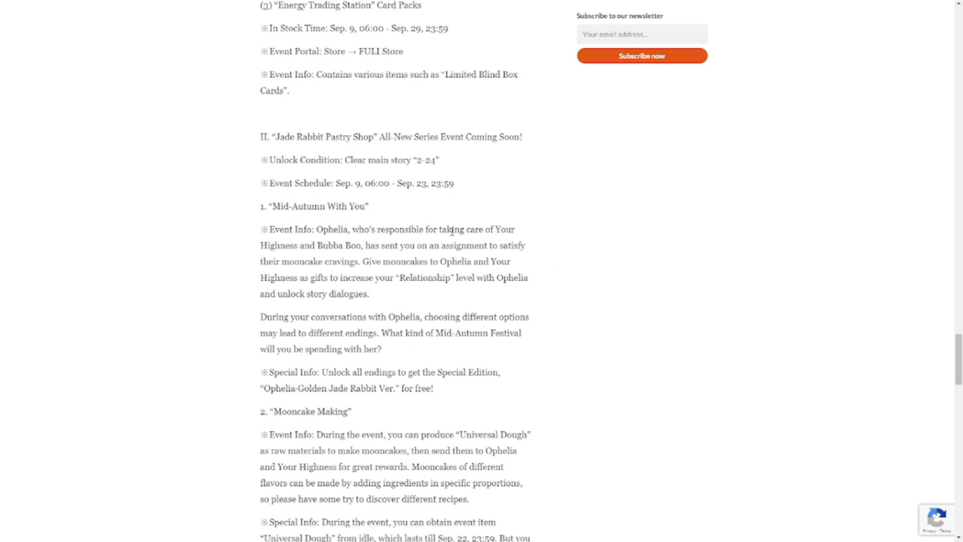
mouse_move(450, 233)
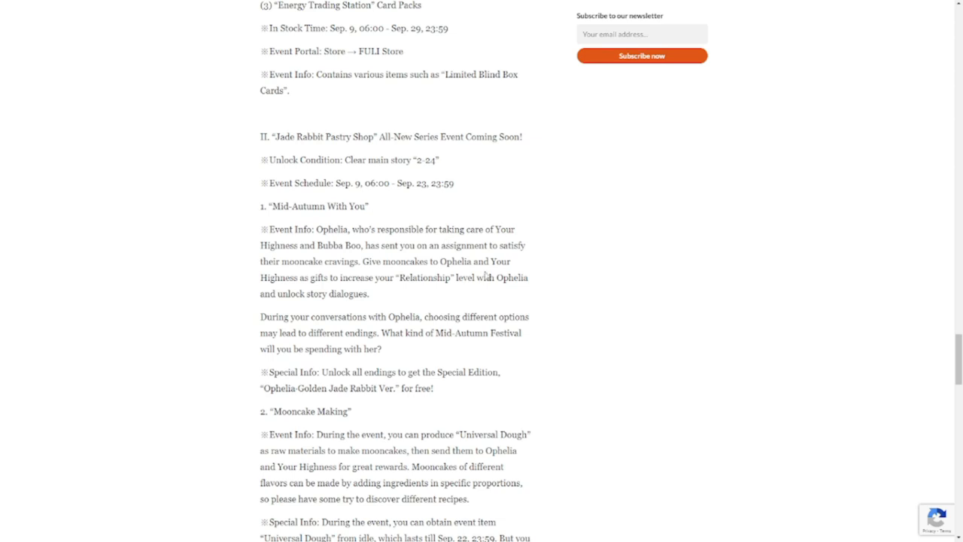
mouse_move(549, 277)
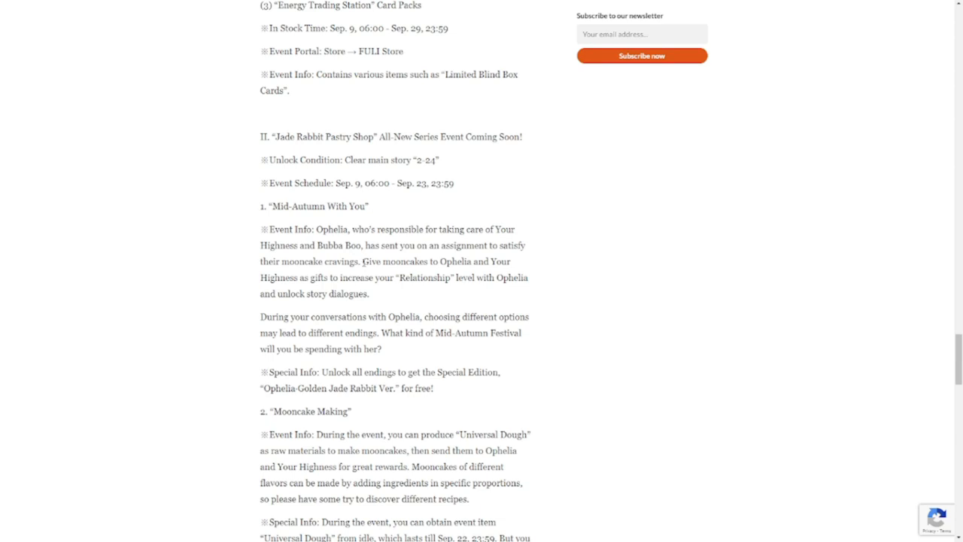
left_click_drag(363, 262, 526, 277)
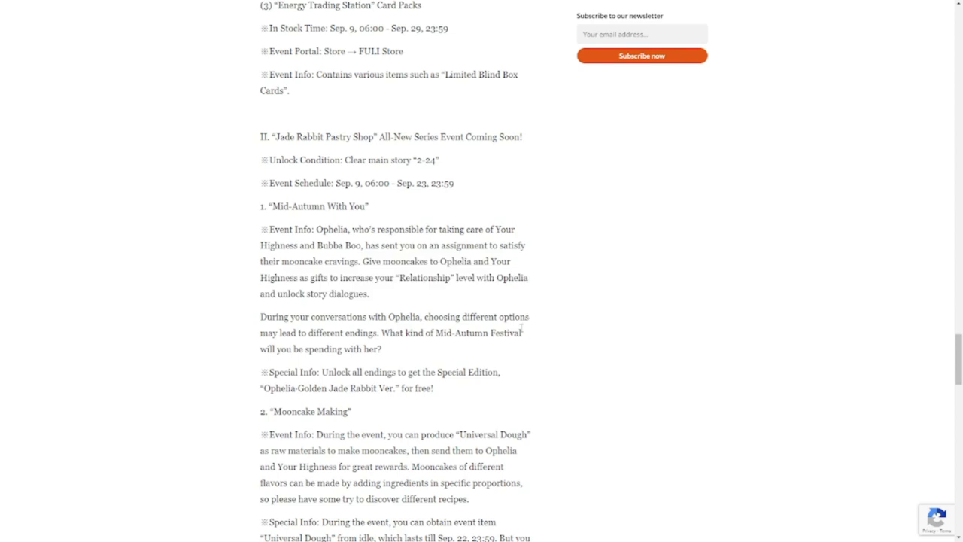
- Highlight the Mooncake Making heading and its Universal Dough event info paragraph
scroll("down", 3)
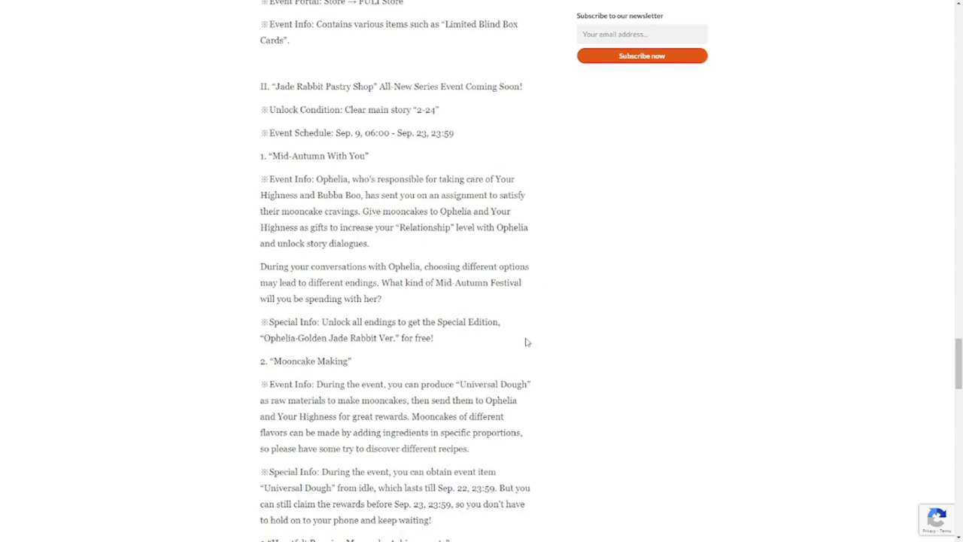
mouse_move(322, 298)
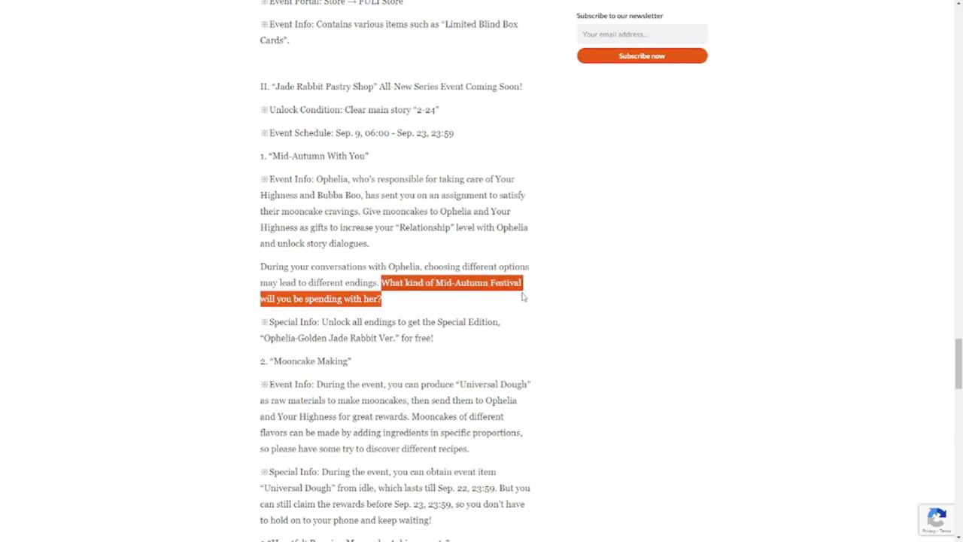
scroll("down", 3)
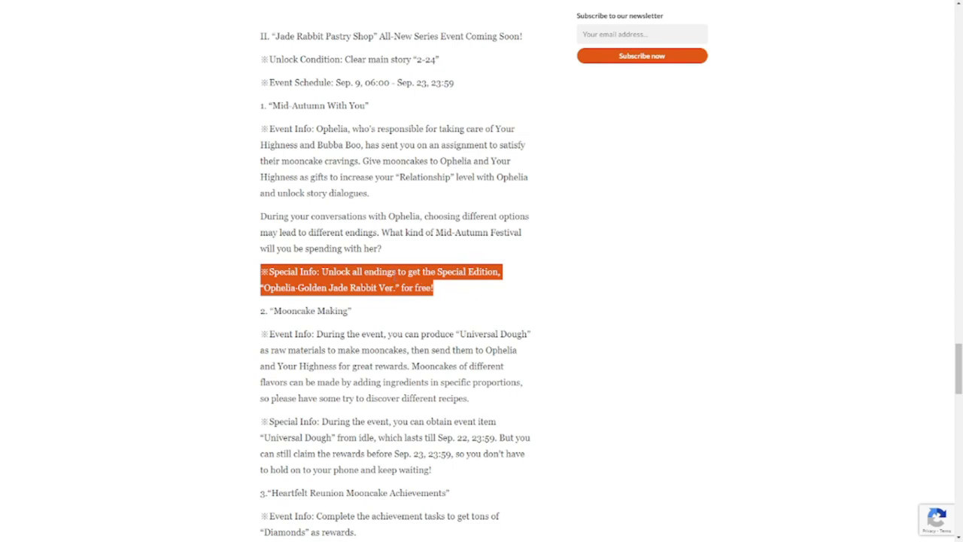
scroll("down", 3)
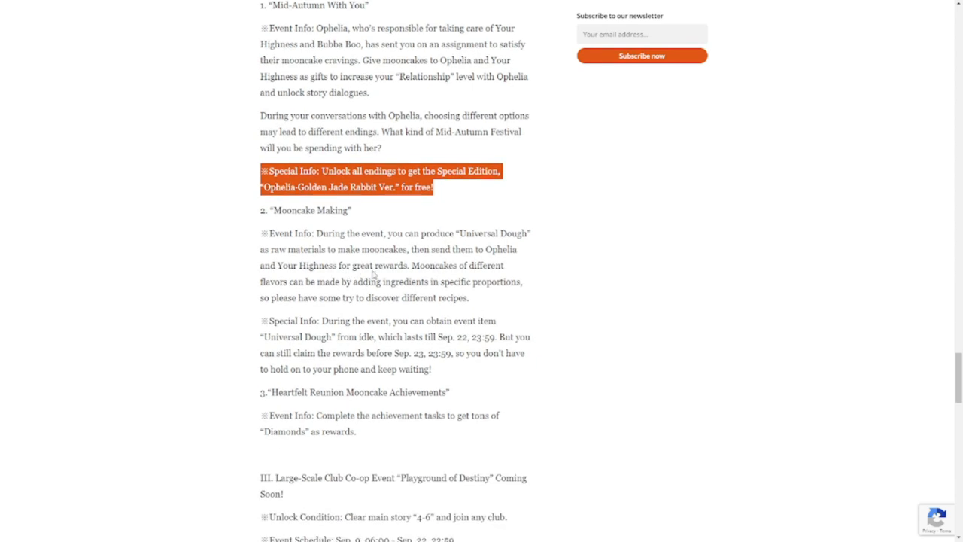
mouse_move(299, 242)
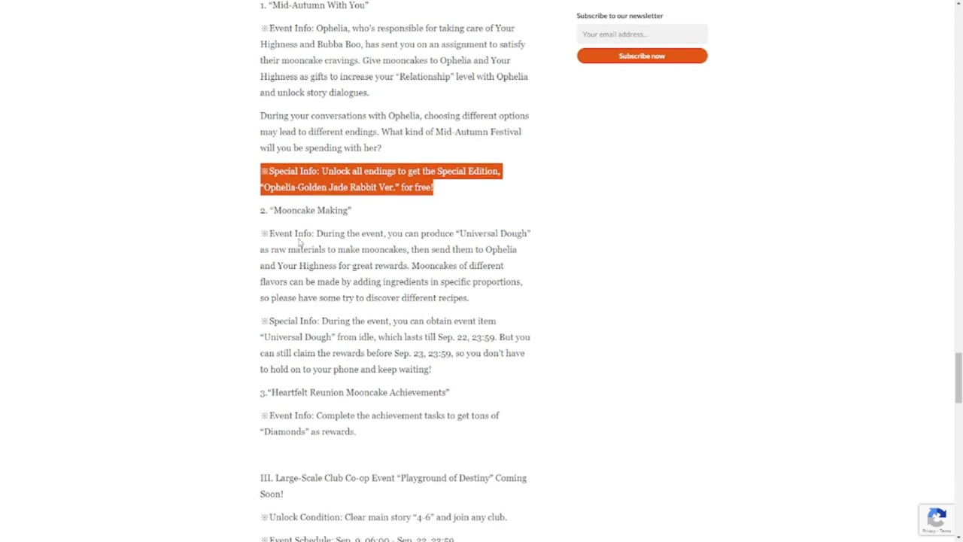
double_click(307, 210)
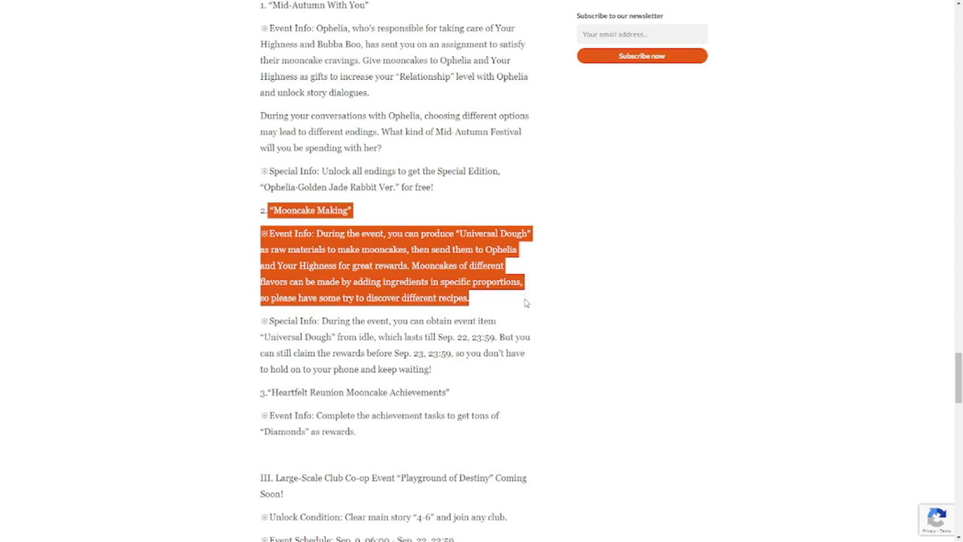
mouse_move(314, 349)
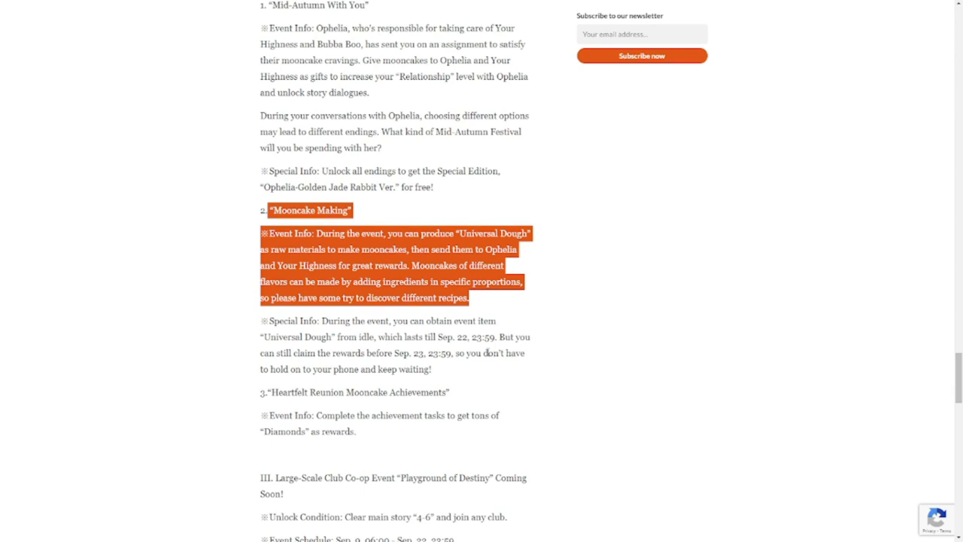
scroll("down", 3)
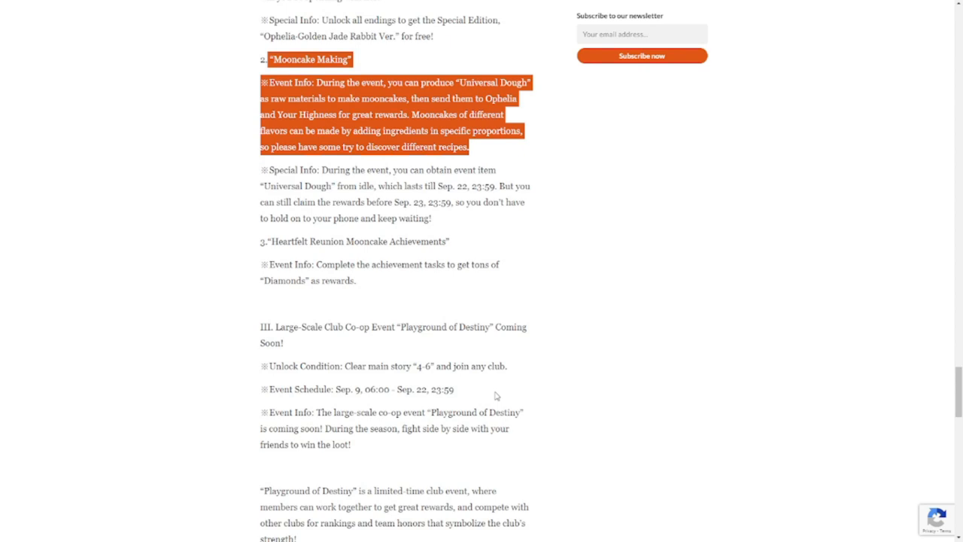
mouse_move(545, 359)
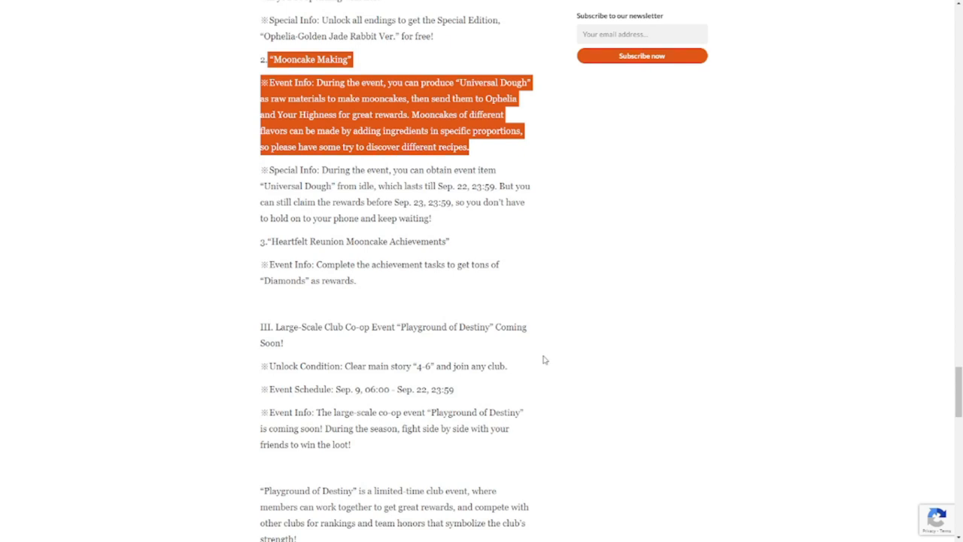
mouse_move(523, 337)
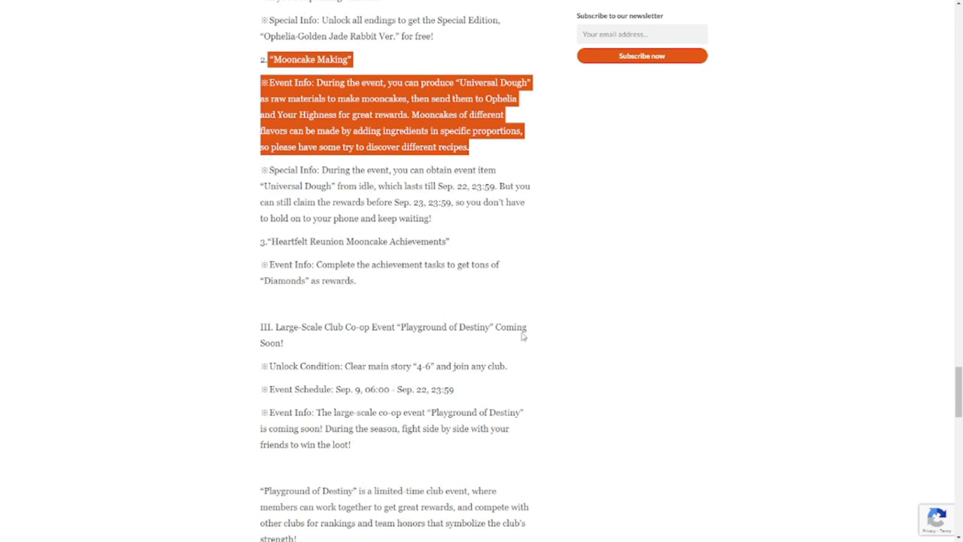
- Highlight the section III Playground of Destiny heading, event details and club restrictions paragraph
scroll("down", 3)
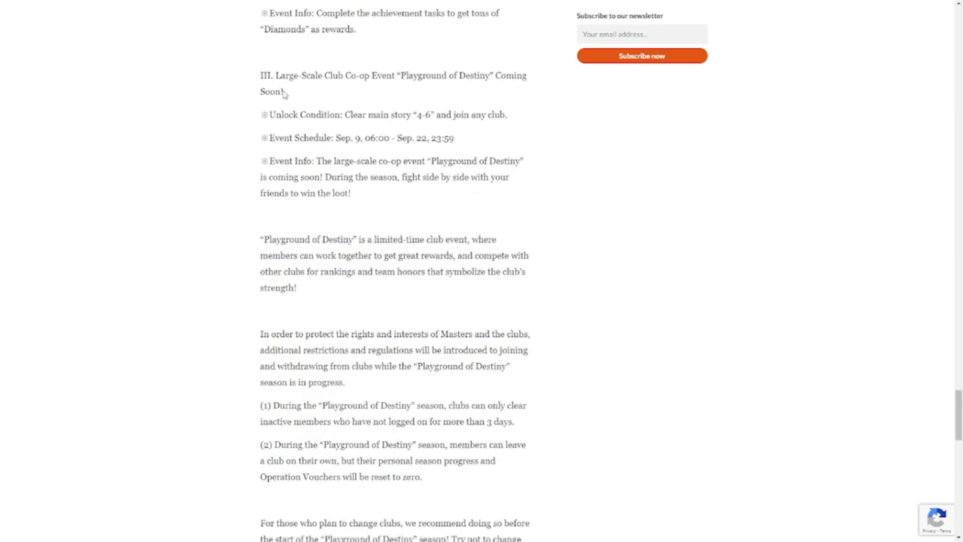
left_click_drag(275, 75, 284, 92)
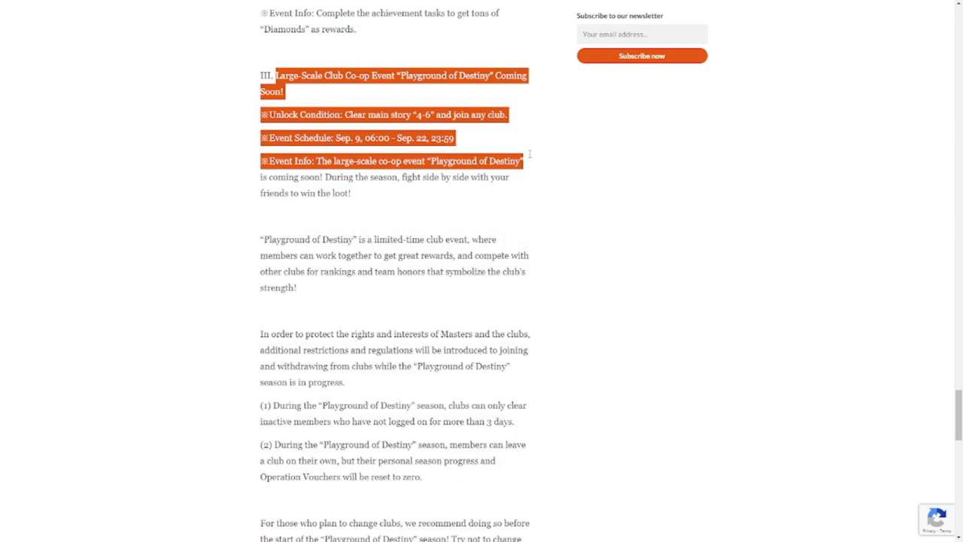
left_click_drag(529, 154, 351, 194)
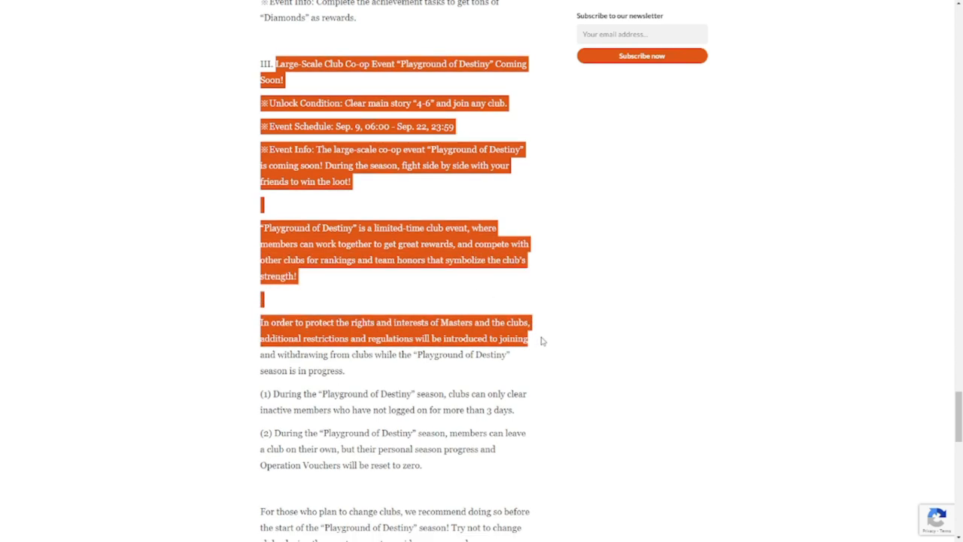
scroll("down", 3)
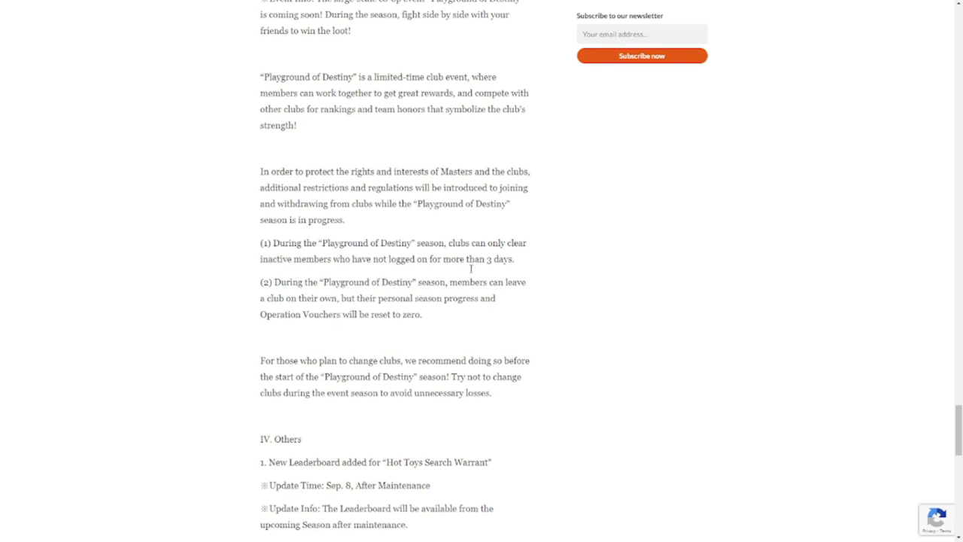
- Bring the Exclusive Special Edition Izumi-Heavy Alchemy entry with its stock time and store lines into view
scroll("down", 3)
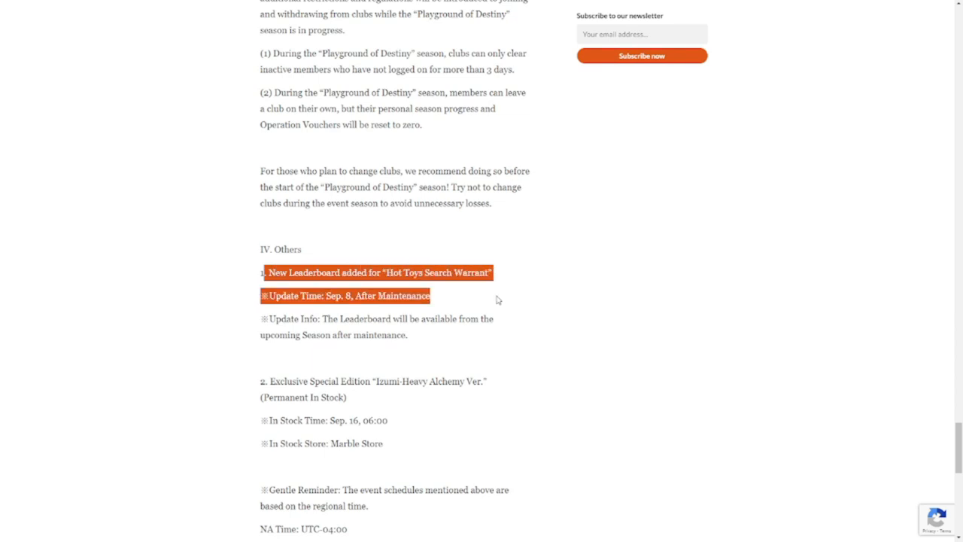
mouse_move(499, 308)
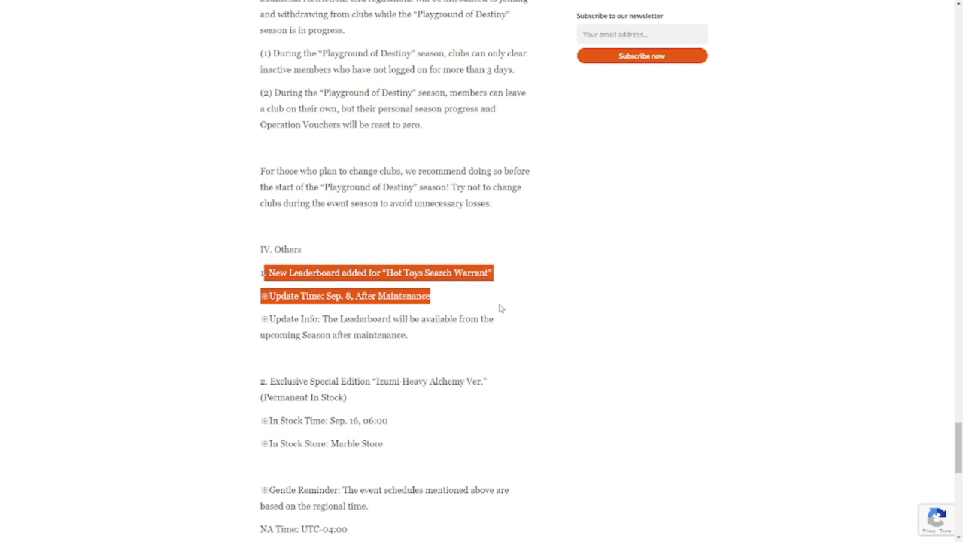
scroll("down", 3)
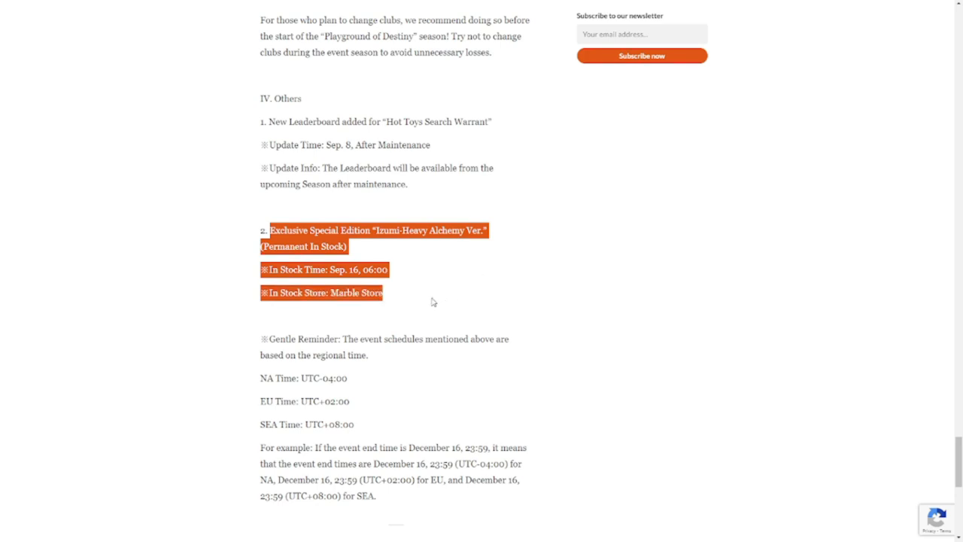
- Reach the NA Time line and Operation Team sign-off, then head back toward the top of Issue #8
scroll("down", 3)
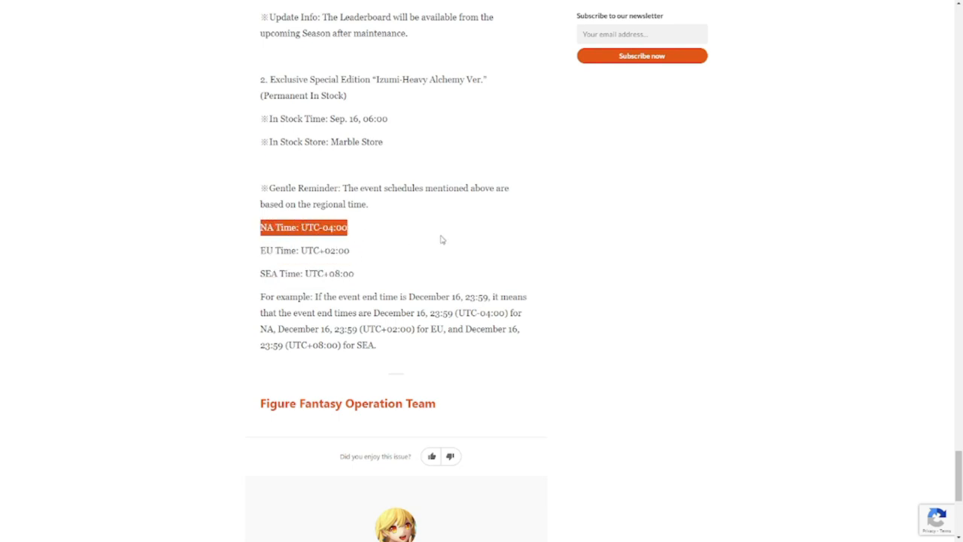
mouse_move(445, 239)
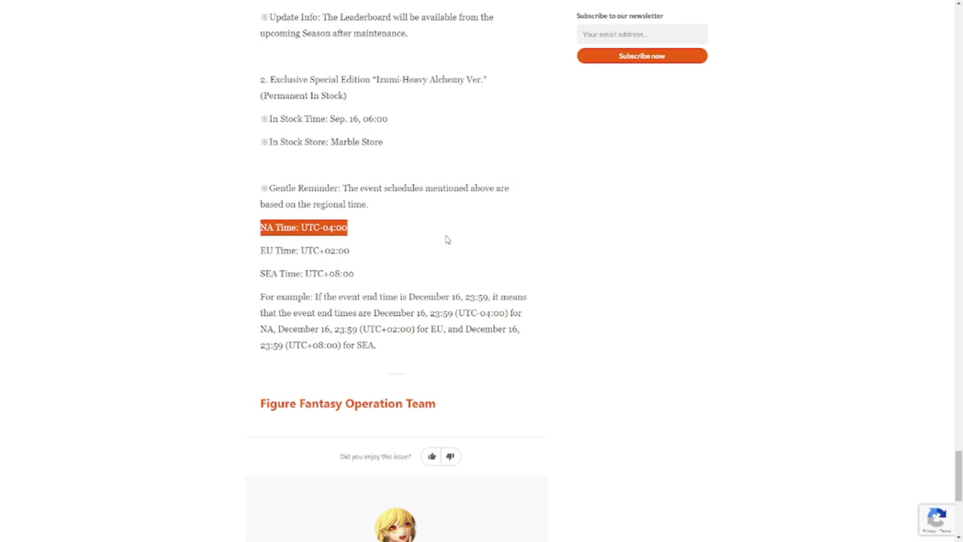
mouse_move(415, 322)
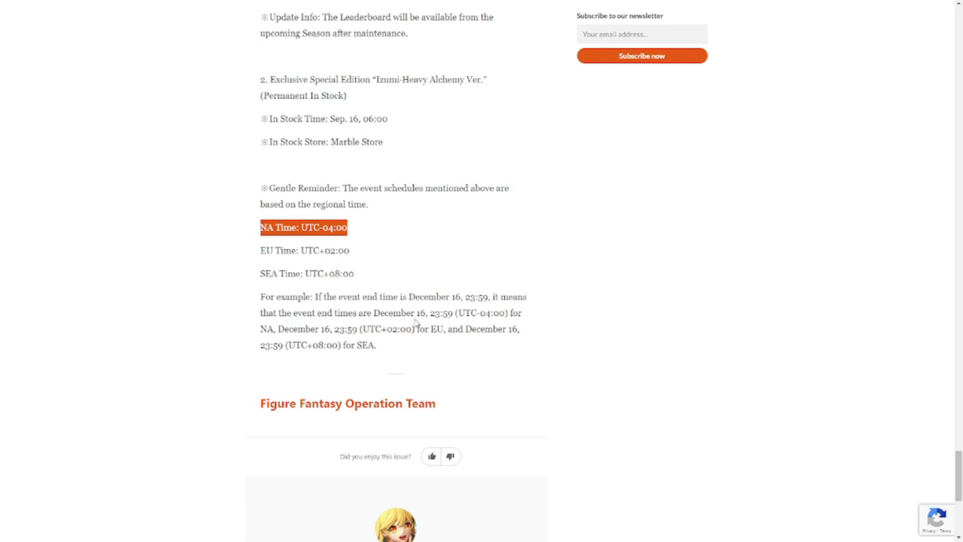
scroll("down", 3)
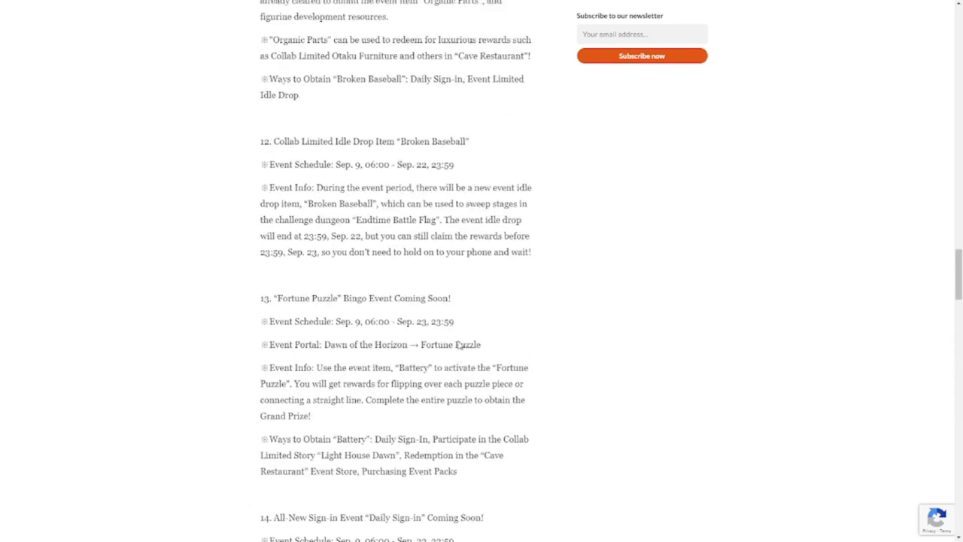
scroll("up", 3)
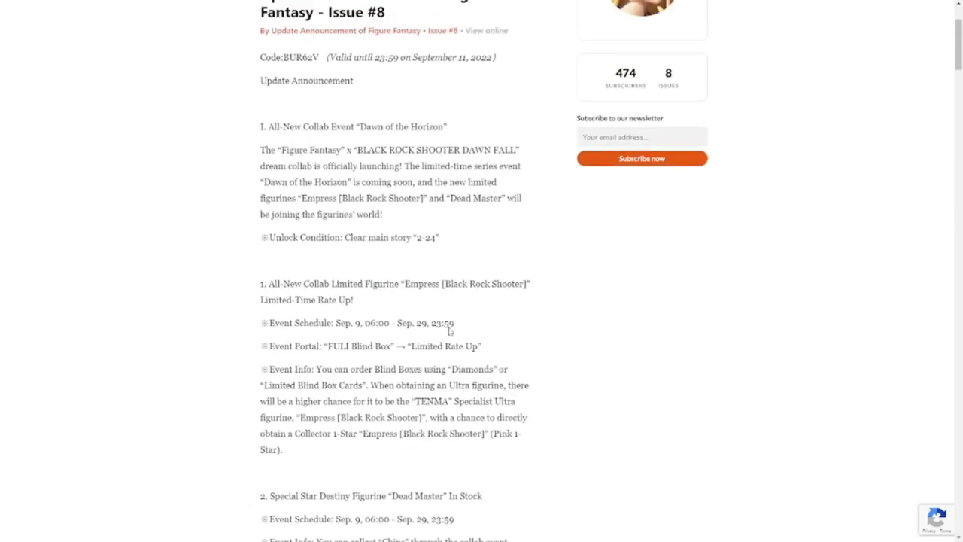